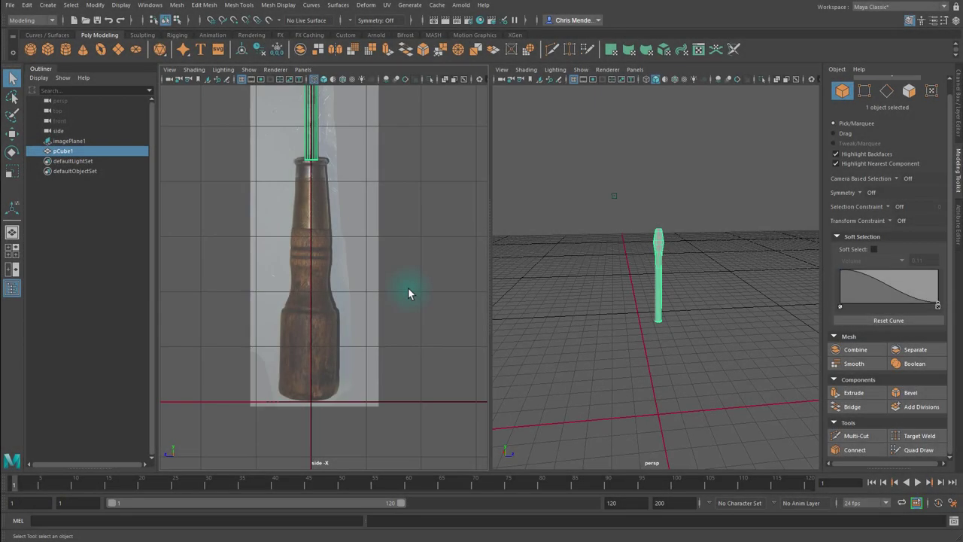
mouse_move(416, 259)
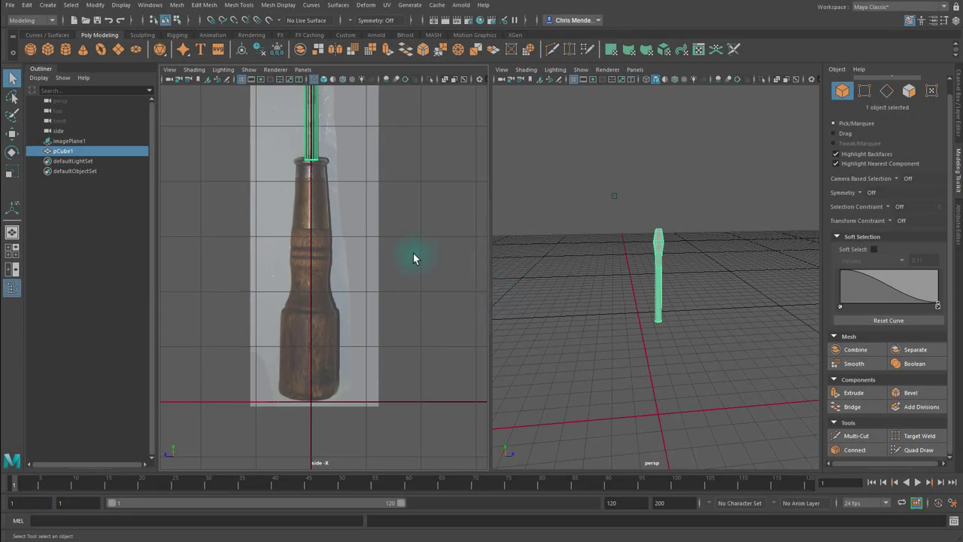
mouse_move(579, 343)
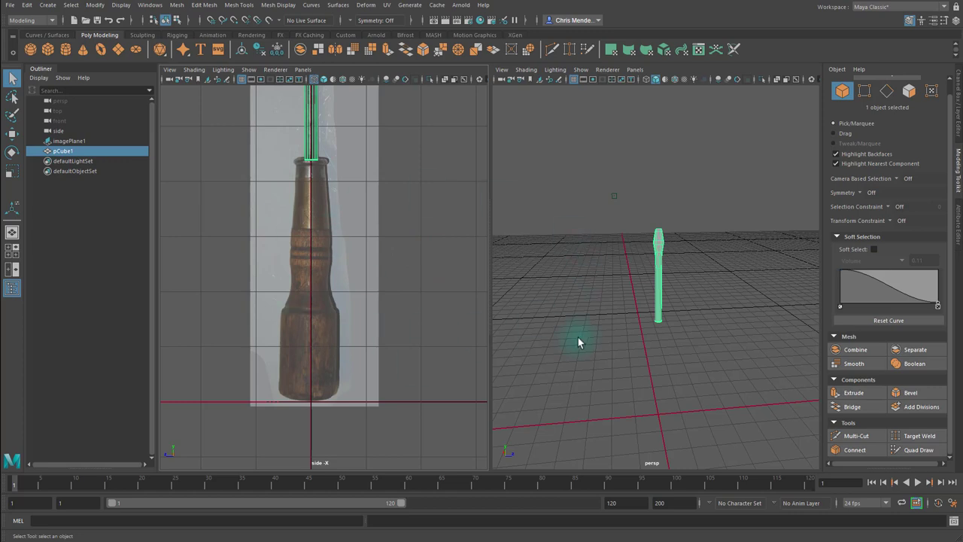
mouse_move(367, 397)
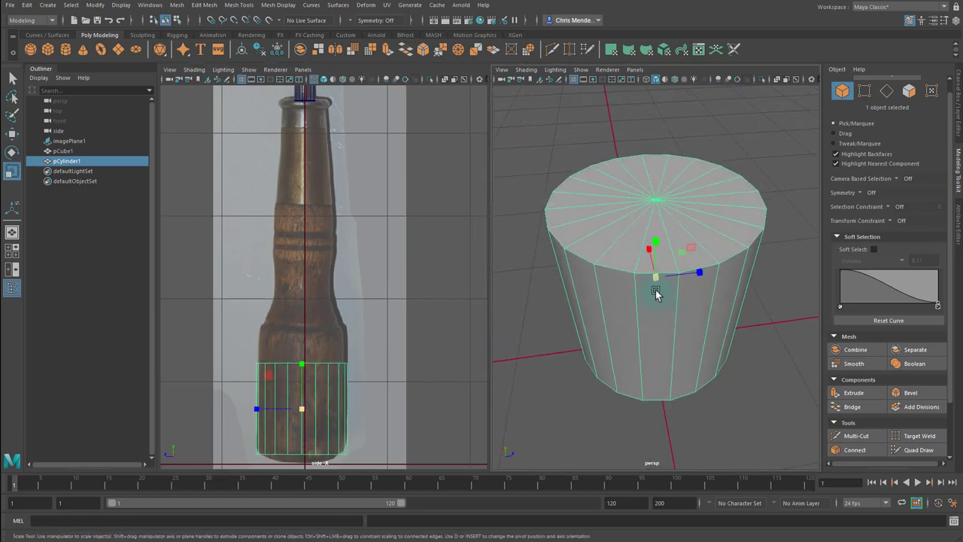
- Uniformly scale pCylinder1 to the handle base's width in the reference image
drag(696, 272, 700, 283)
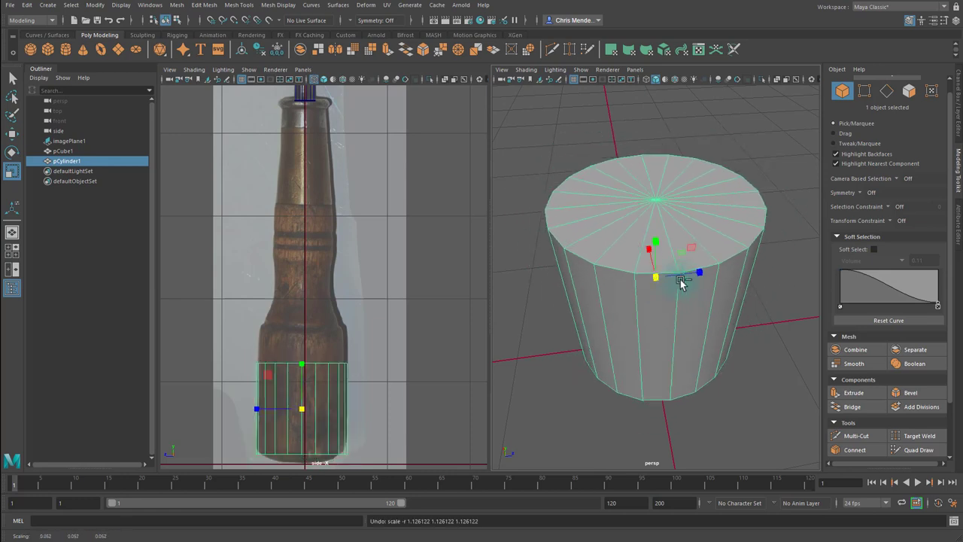
drag(698, 270, 651, 259)
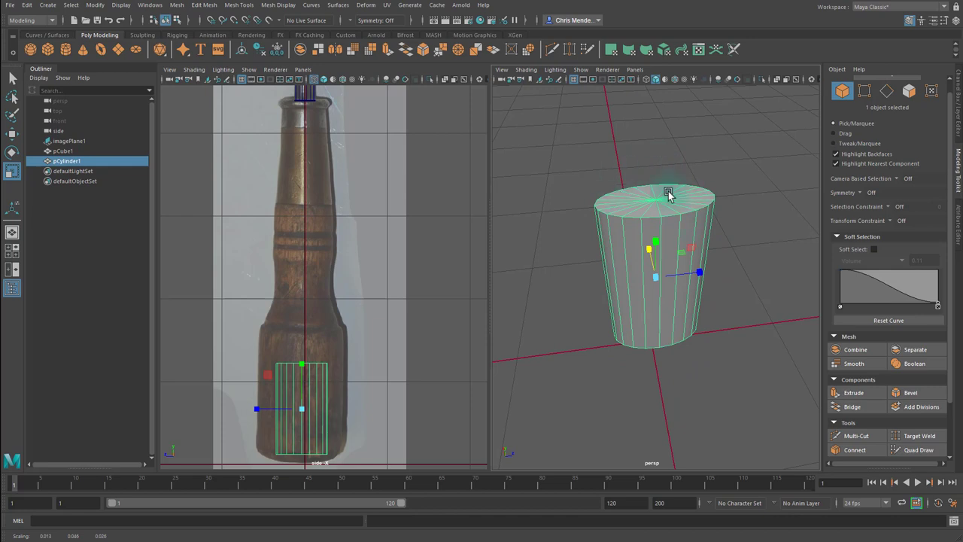
drag(668, 195, 638, 329)
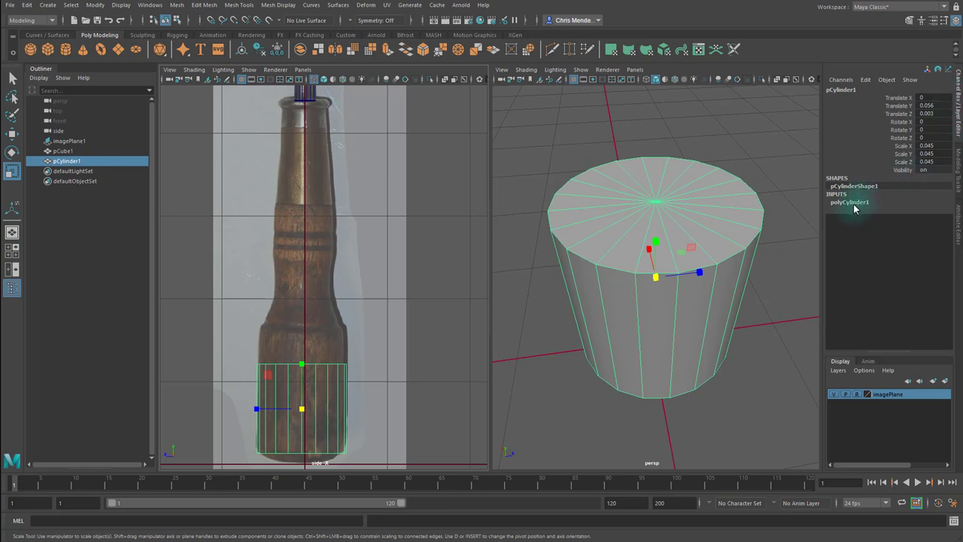
mouse_move(846, 209)
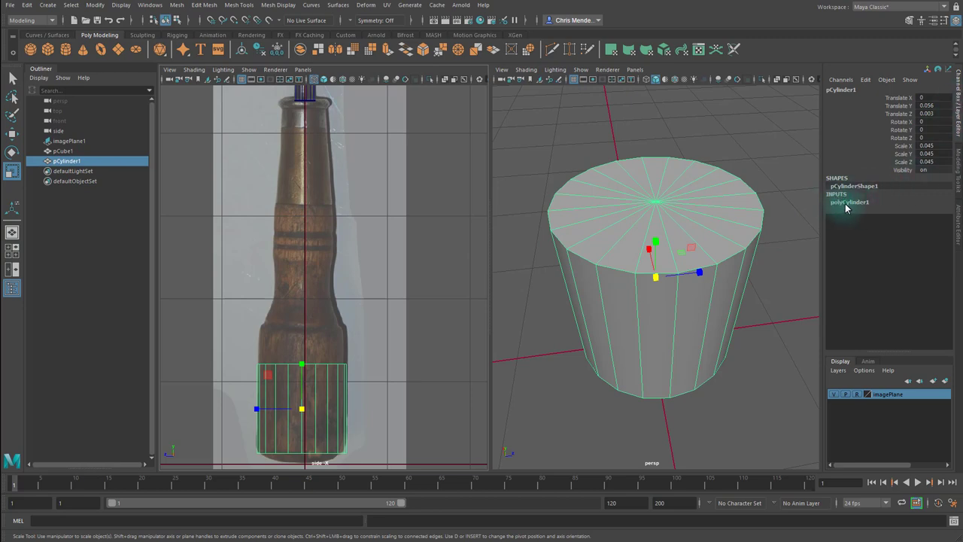
- Expand polyCylinder1 in the Channel Box and edit a creation attribute to round the bottom cap
click(846, 202)
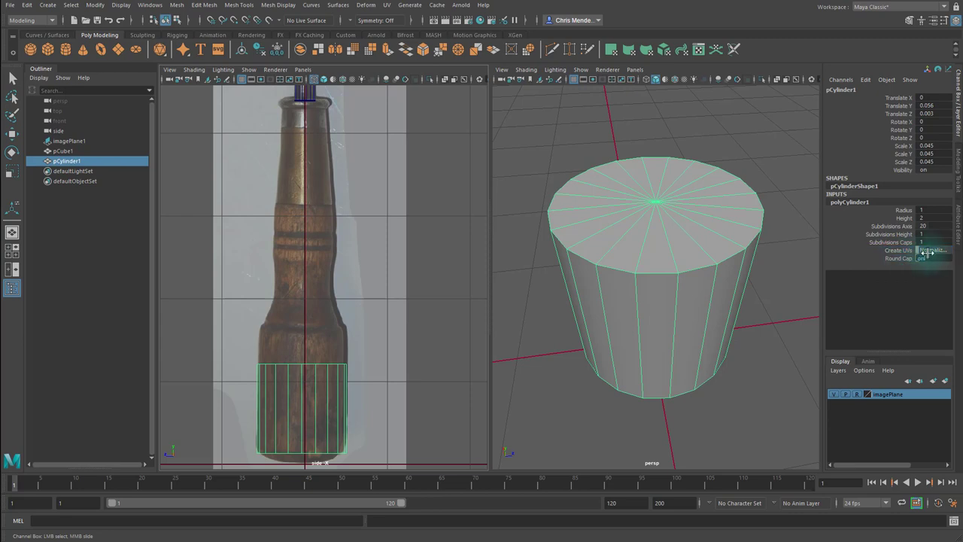
click(903, 259)
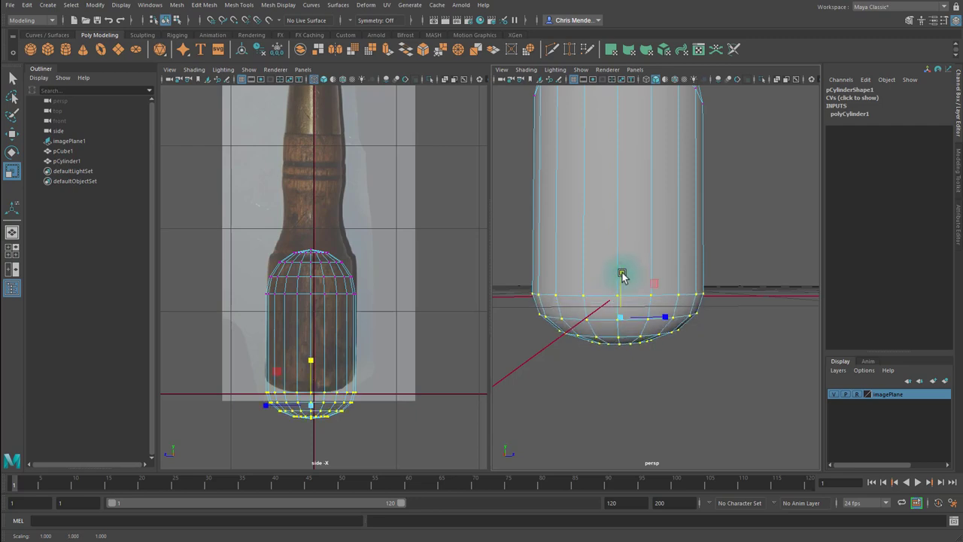
- Select the bottom vertices and flatten the rounded base to match the handle end
drag(620, 272, 683, 268)
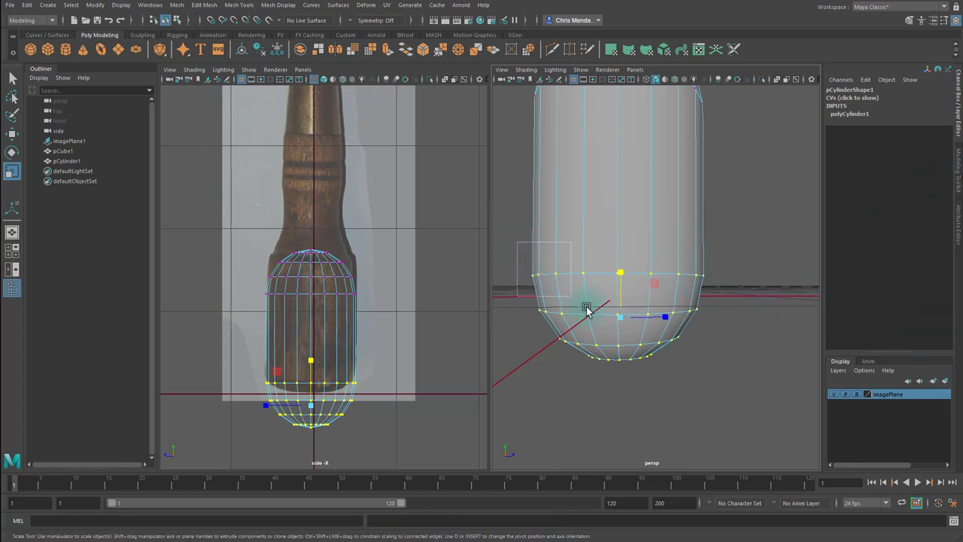
drag(587, 309, 620, 283)
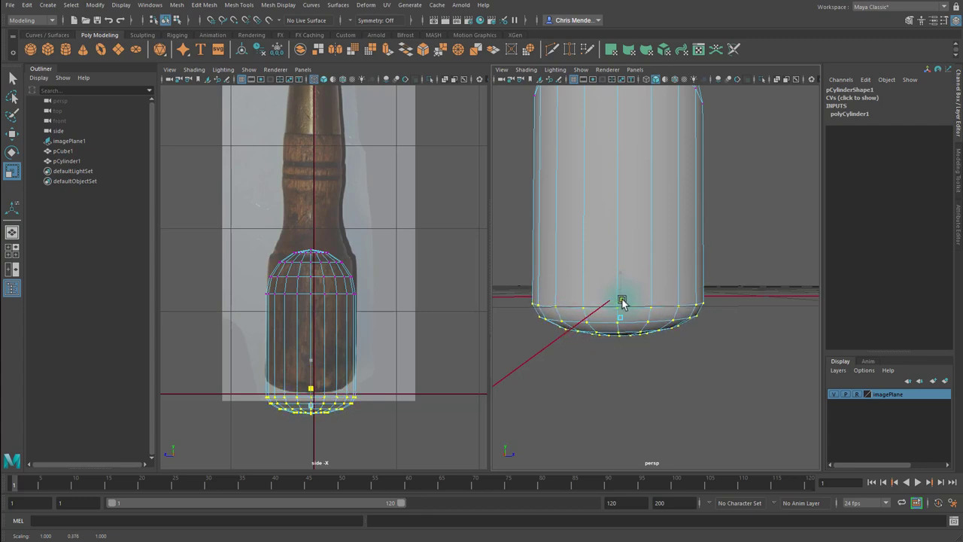
drag(620, 301, 620, 233)
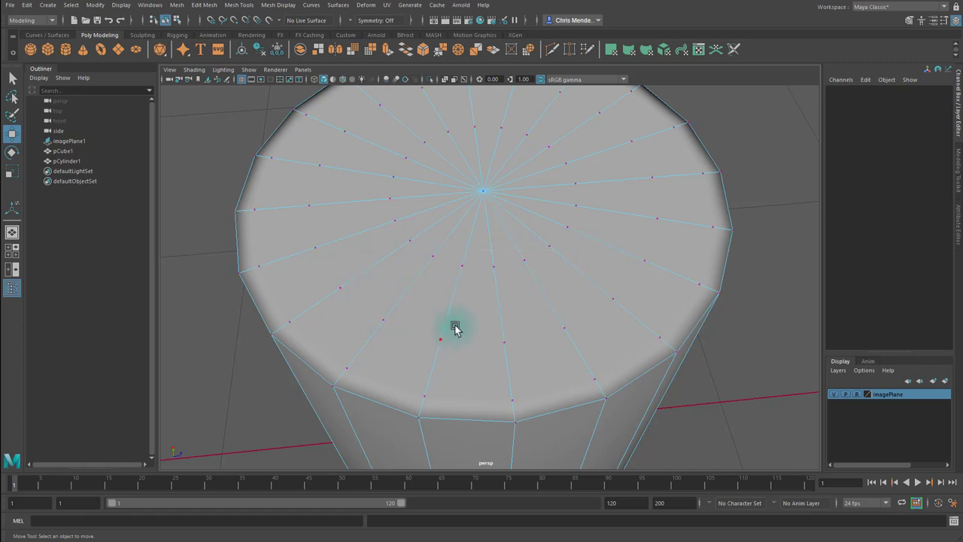
mouse_move(323, 259)
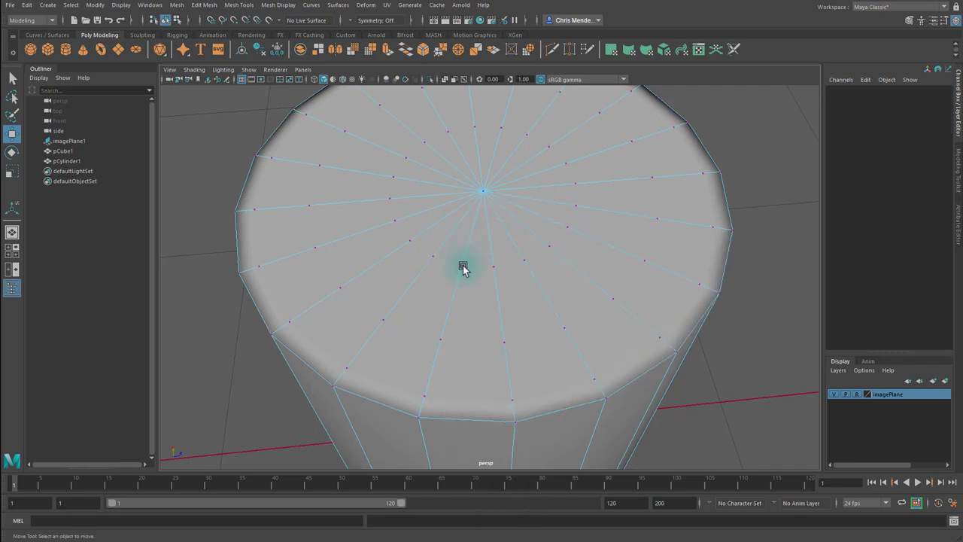
- Delete the inner edge ring of the top cap, leaving radial edges to the centre
click(461, 264)
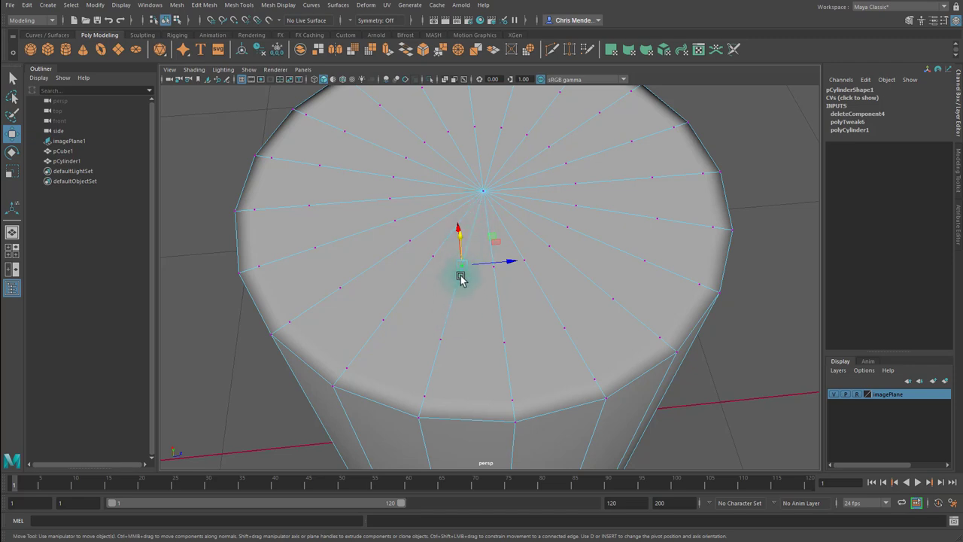
mouse_move(431, 337)
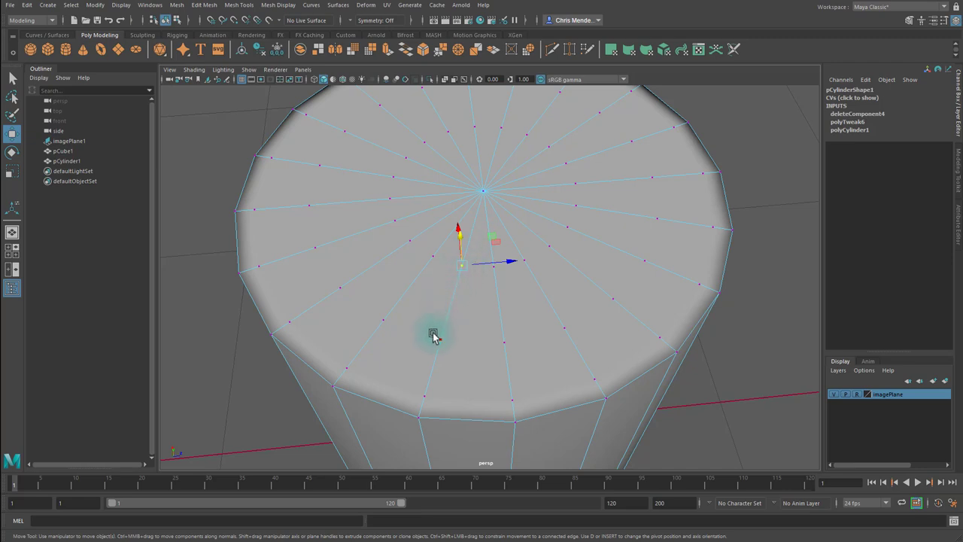
right_click(434, 337)
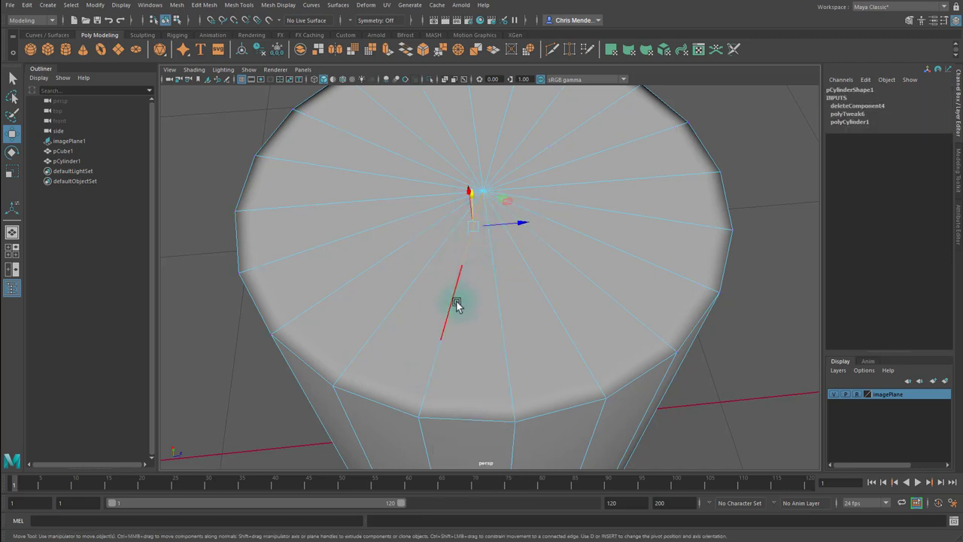
drag(457, 302, 427, 406)
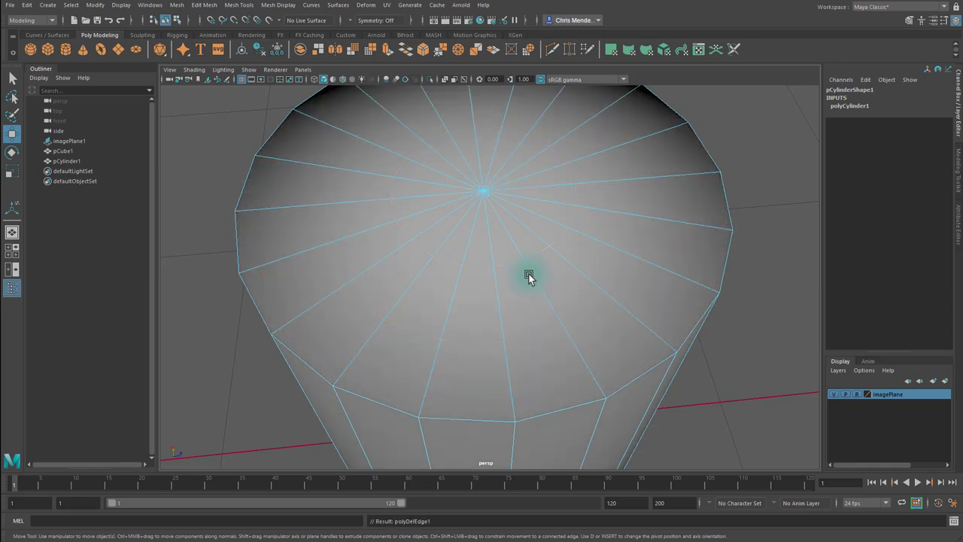
right_click(530, 277)
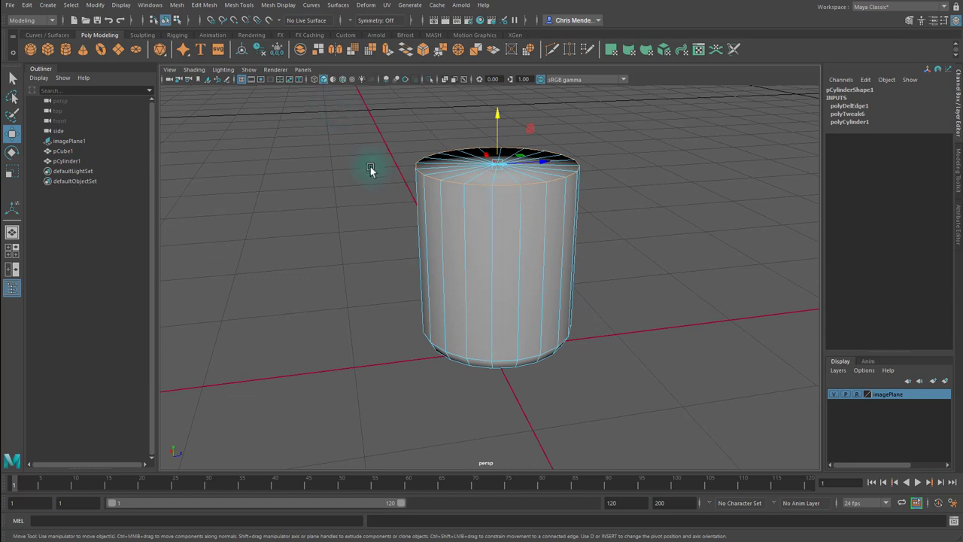
- Apply Mesh Display > Harden Edge so the cylinder shades crisply faceted
drag(368, 168, 549, 138)
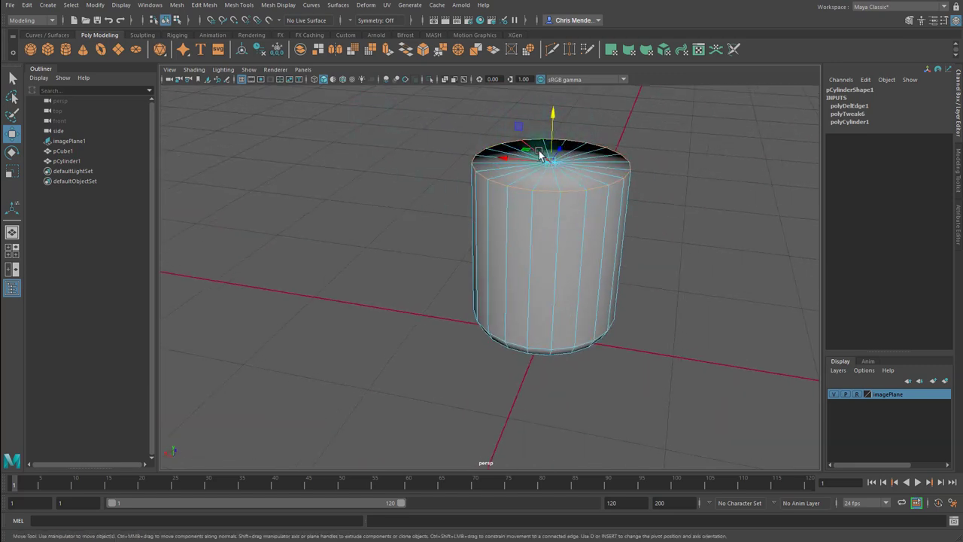
click(283, 6)
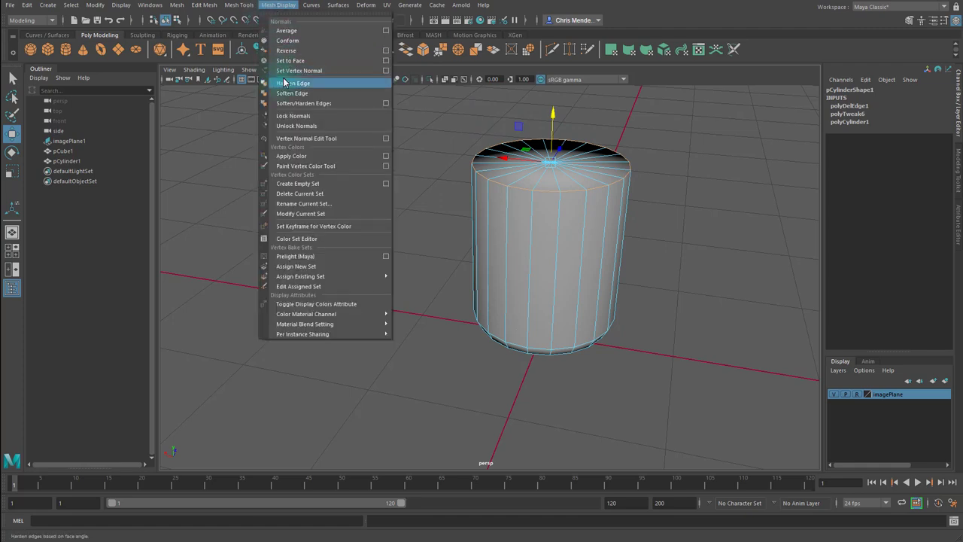
click(292, 94)
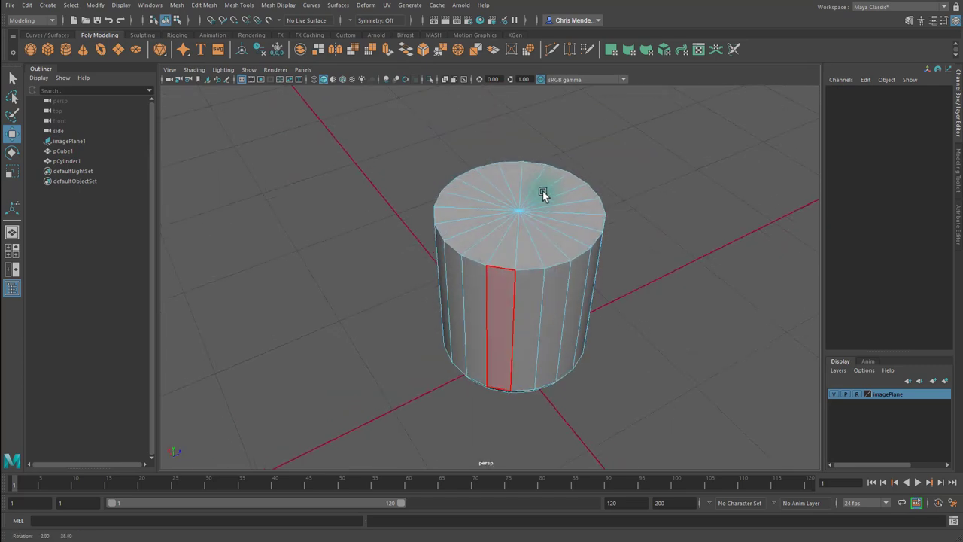
- Extrude the top face repeatedly, scaling and moving each extrusion to trace the handle's taper
click(539, 194)
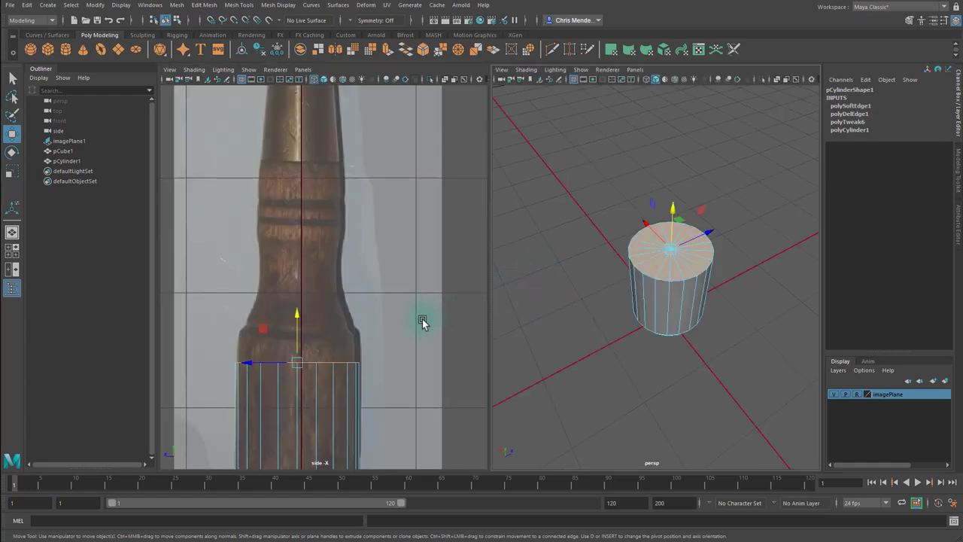
drag(298, 314, 298, 301)
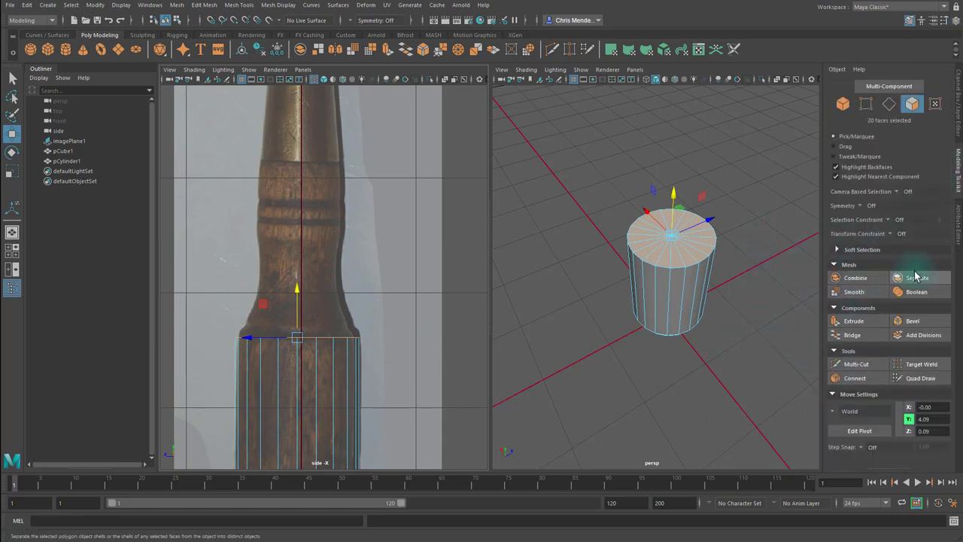
click(843, 321)
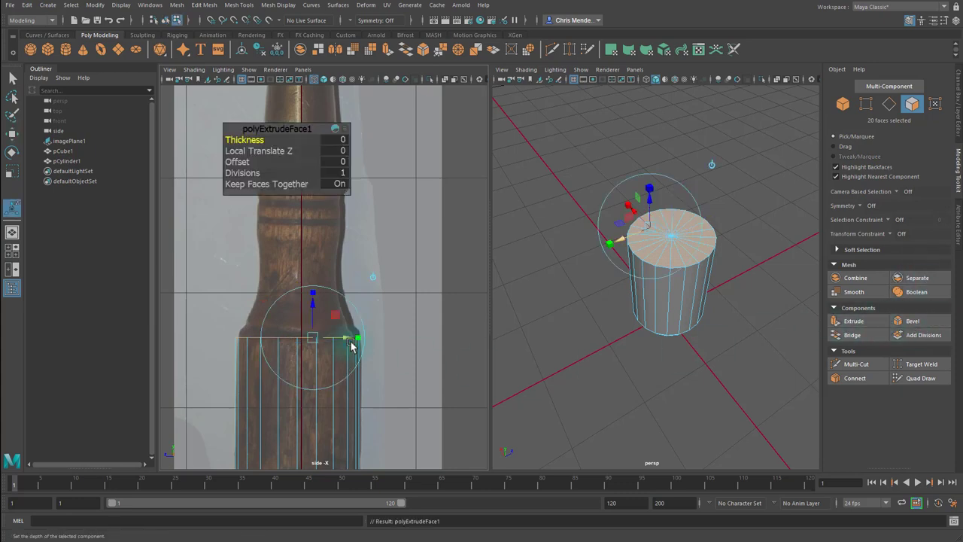
drag(343, 337, 358, 337)
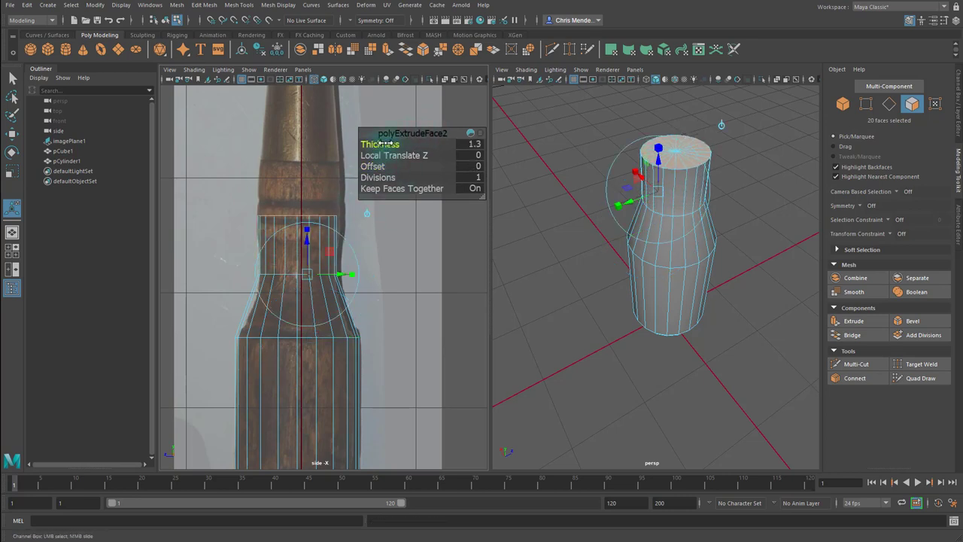
drag(379, 144, 392, 139)
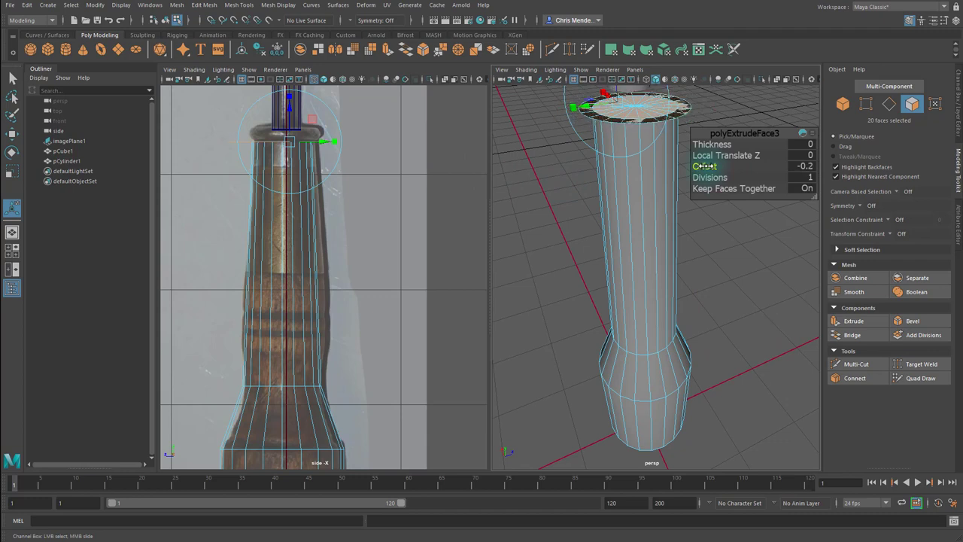
click(712, 145)
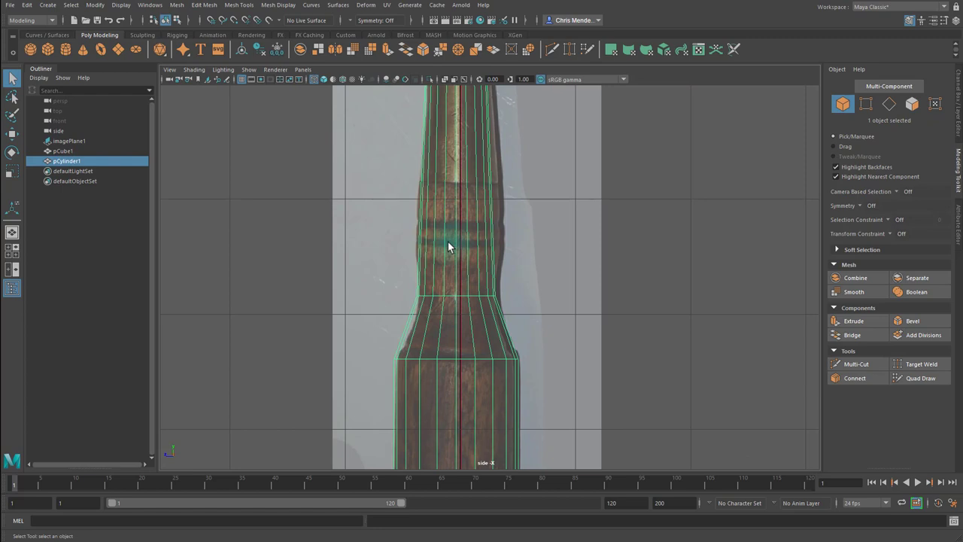
mouse_move(446, 253)
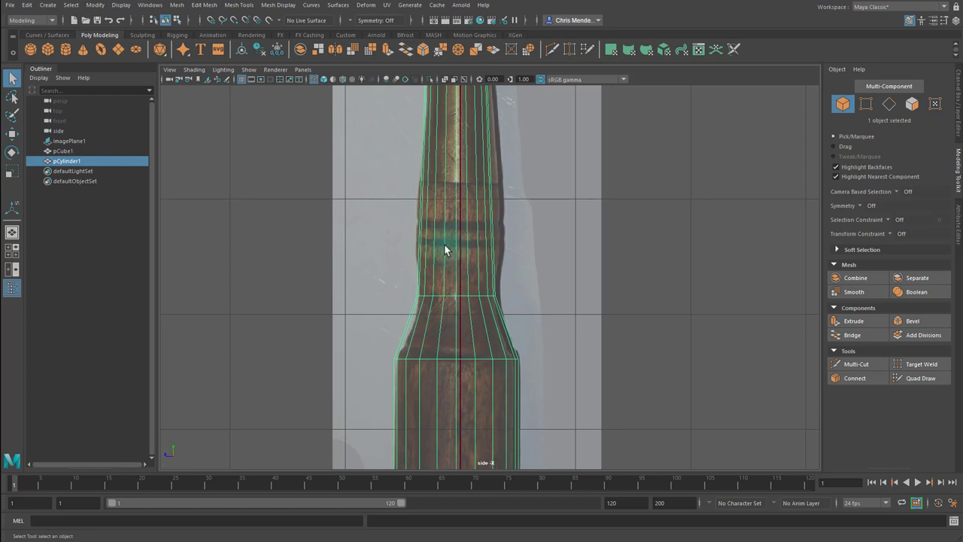
- Activate Multi-Cut to insert edge loops near the handle's neck
click(855, 364)
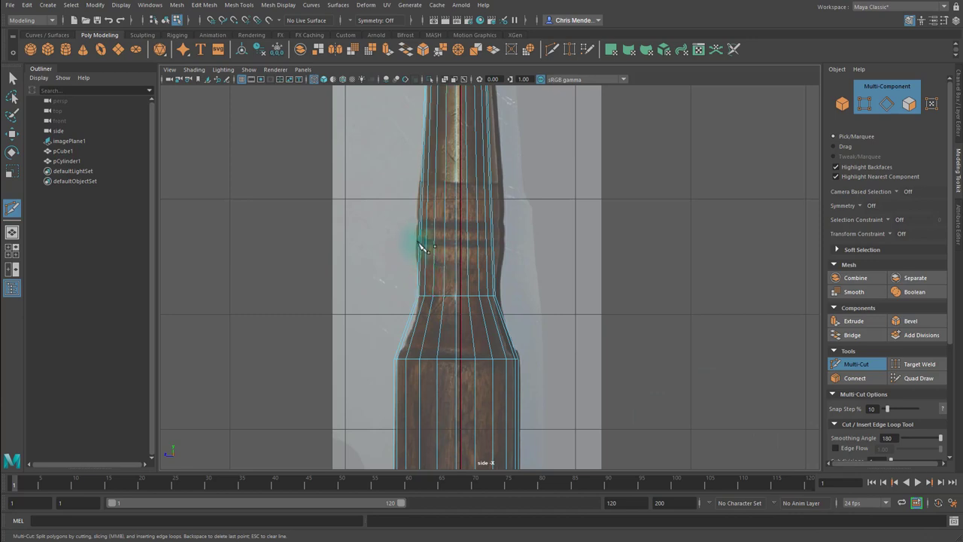
mouse_move(635, 202)
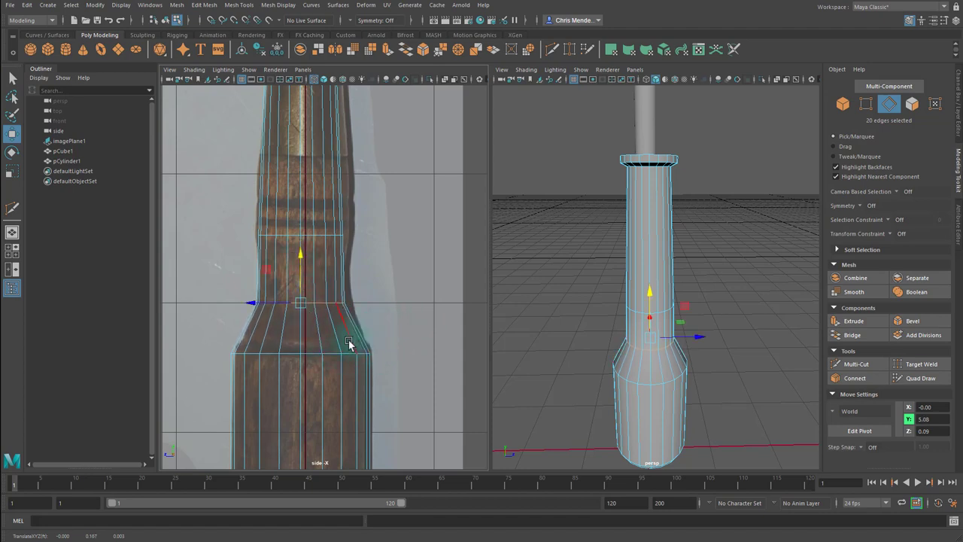
- Bevel the waist edge loop with 3 segments and fraction 0.4
click(421, 52)
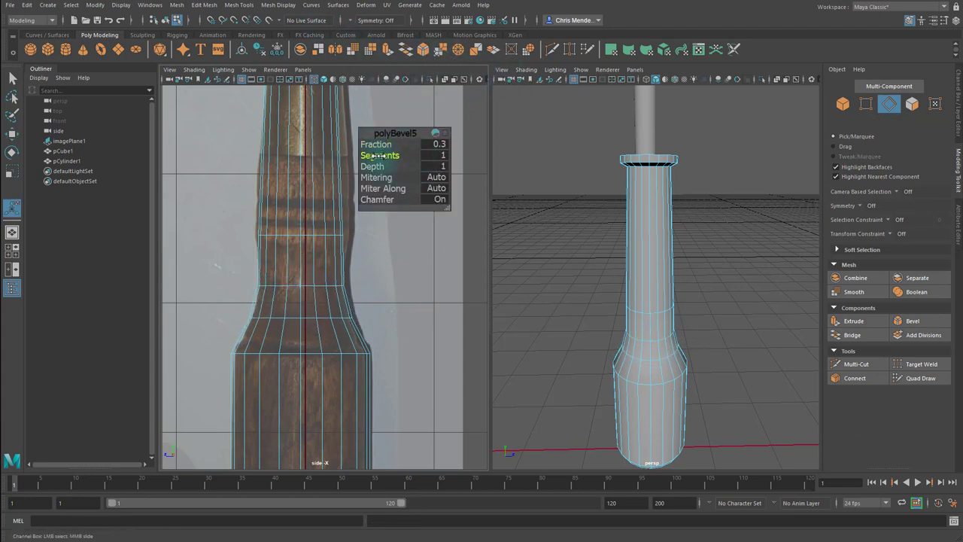
text(3)
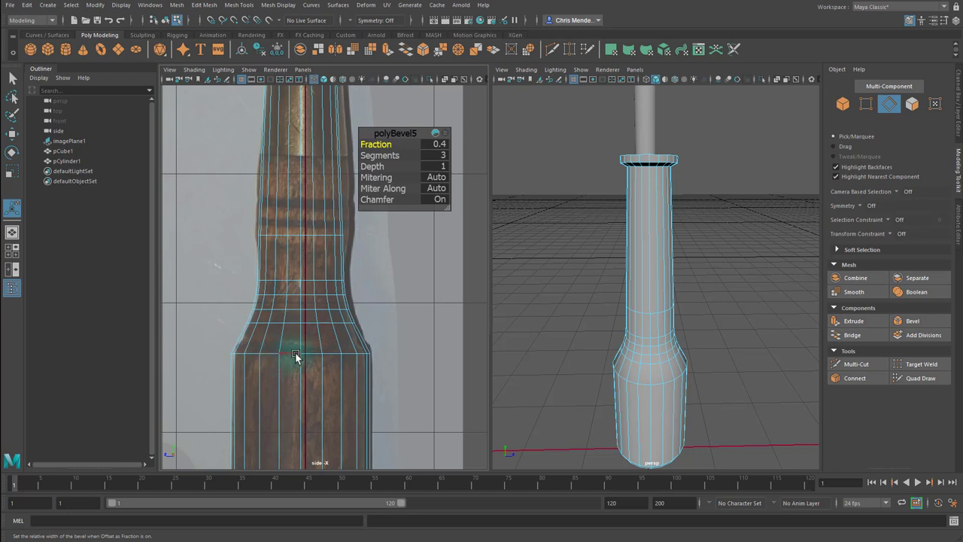
mouse_move(355, 356)
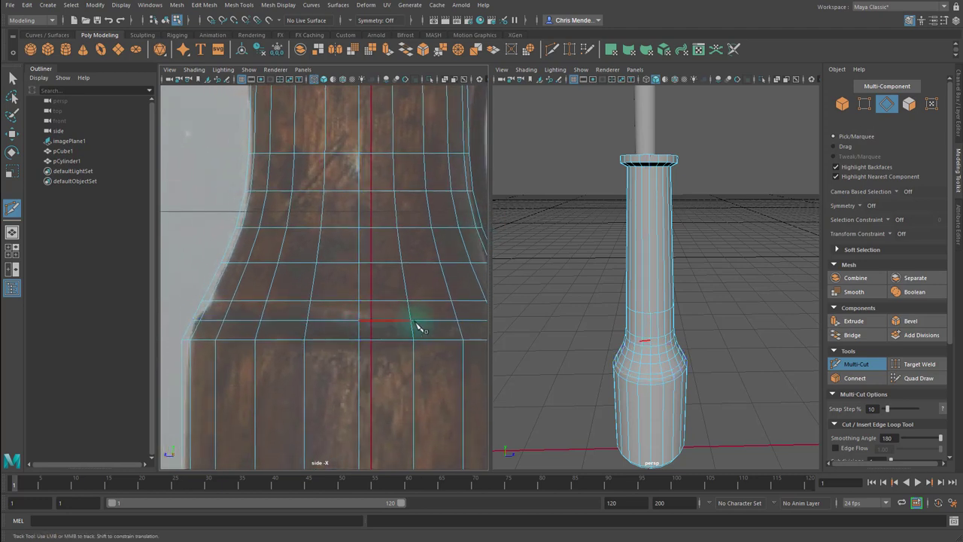
- Insert an edge loop with Multi-Cut where the handle flares outward
click(301, 322)
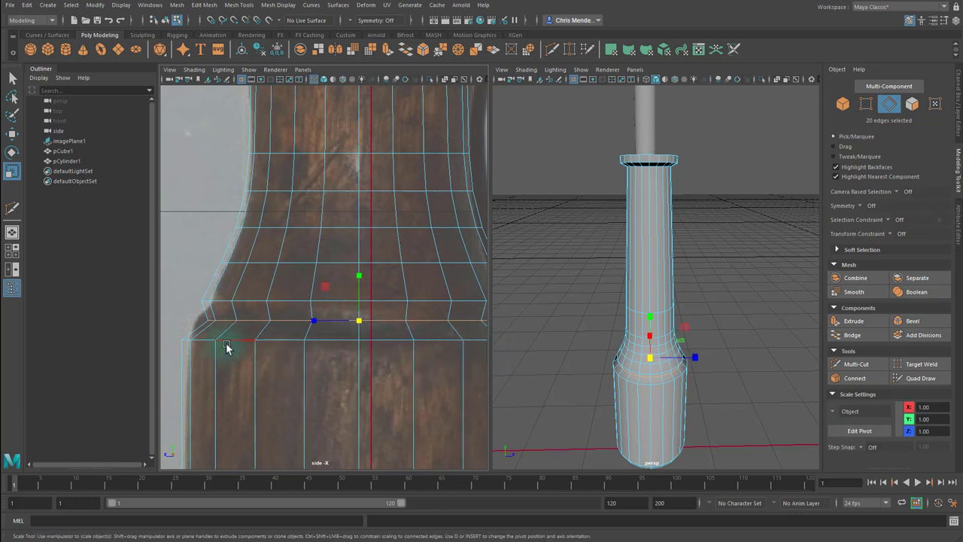
mouse_move(361, 322)
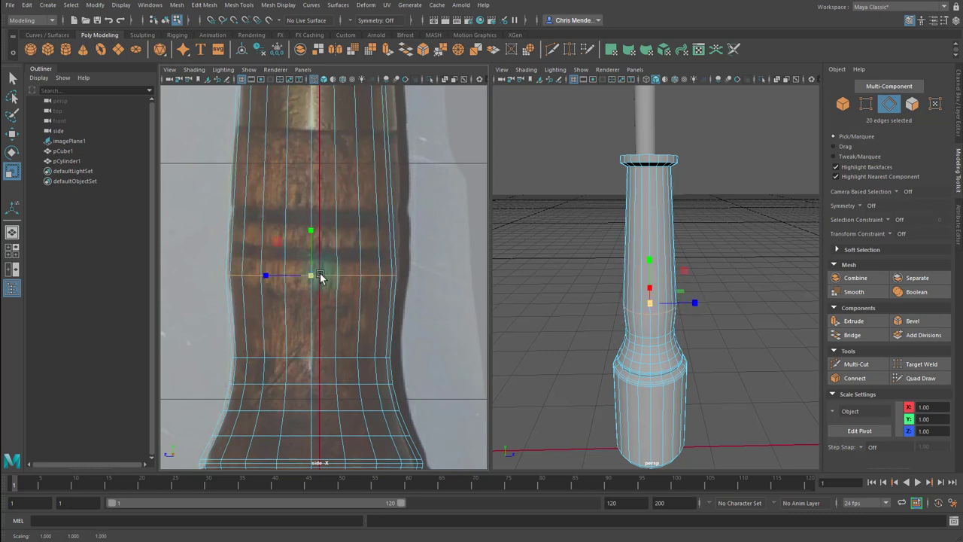
- Cut additional edge loops across the handle's grooved upper section with Multi-Cut
click(843, 363)
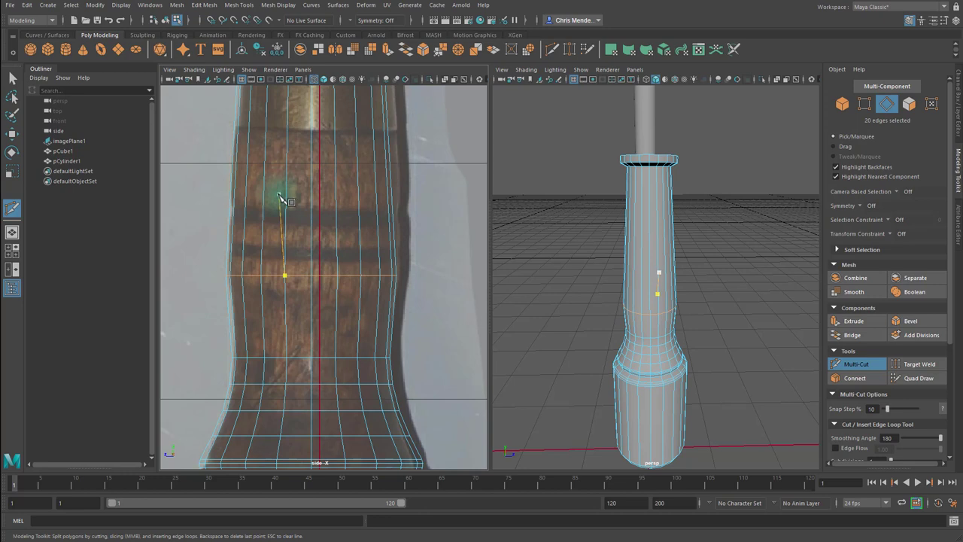
click(274, 193)
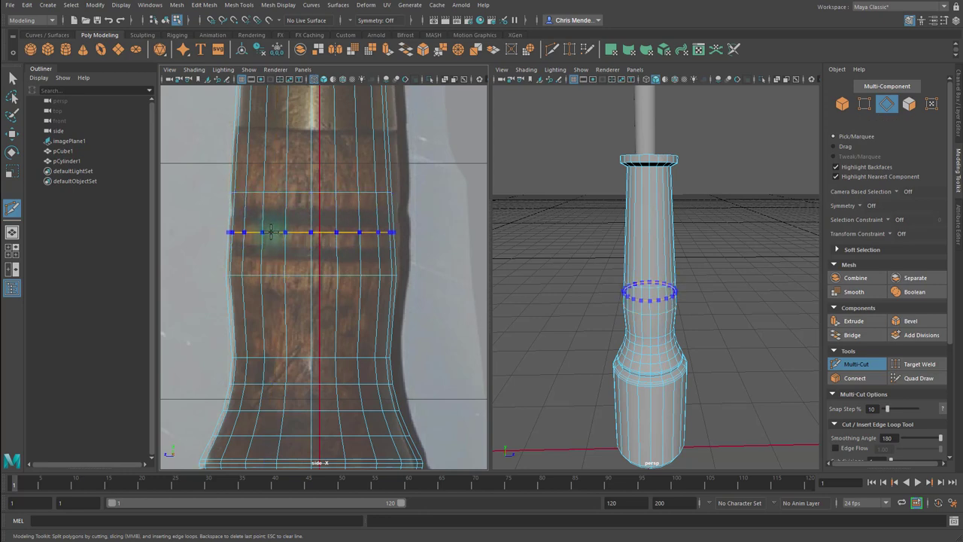
drag(270, 232, 268, 262)
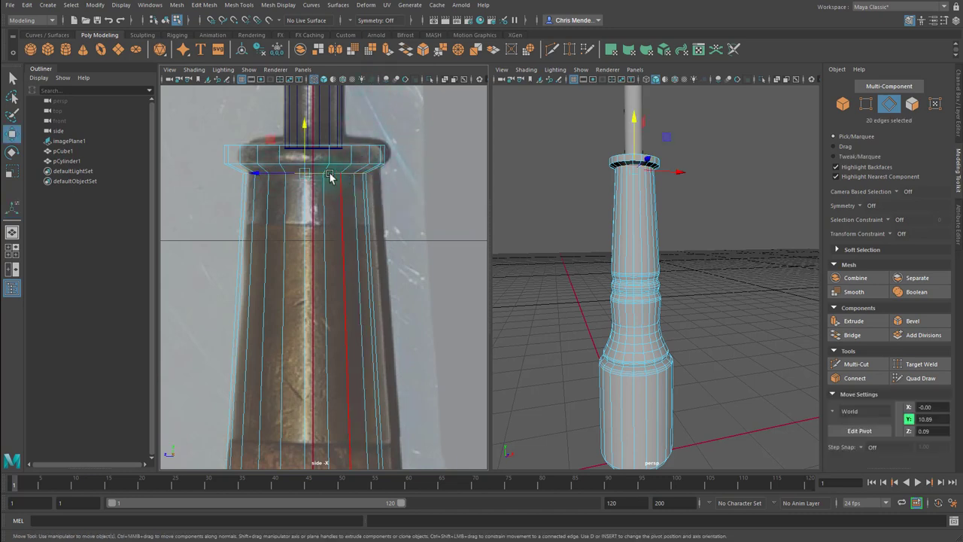
- Select the top collar edge rings and move them to reshape the rim
drag(329, 174, 304, 121)
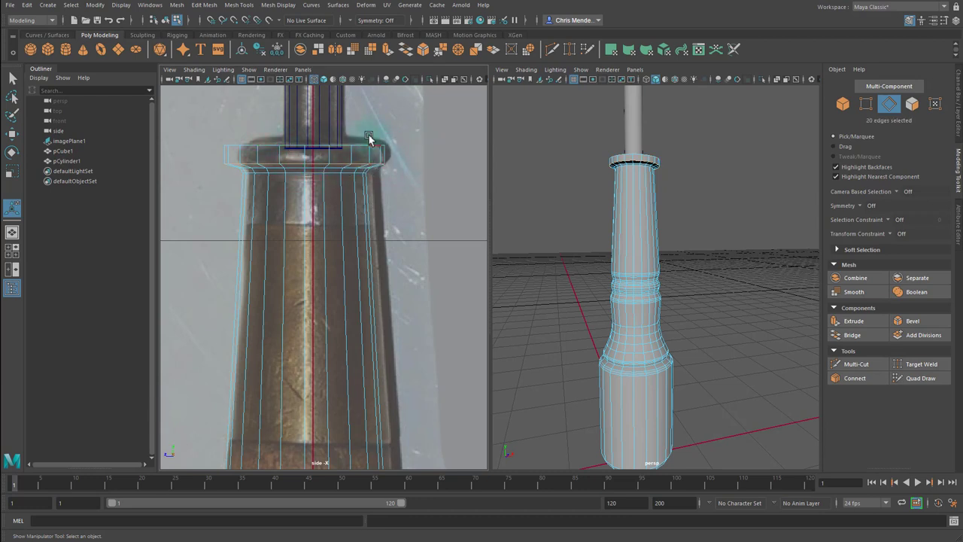
click(909, 322)
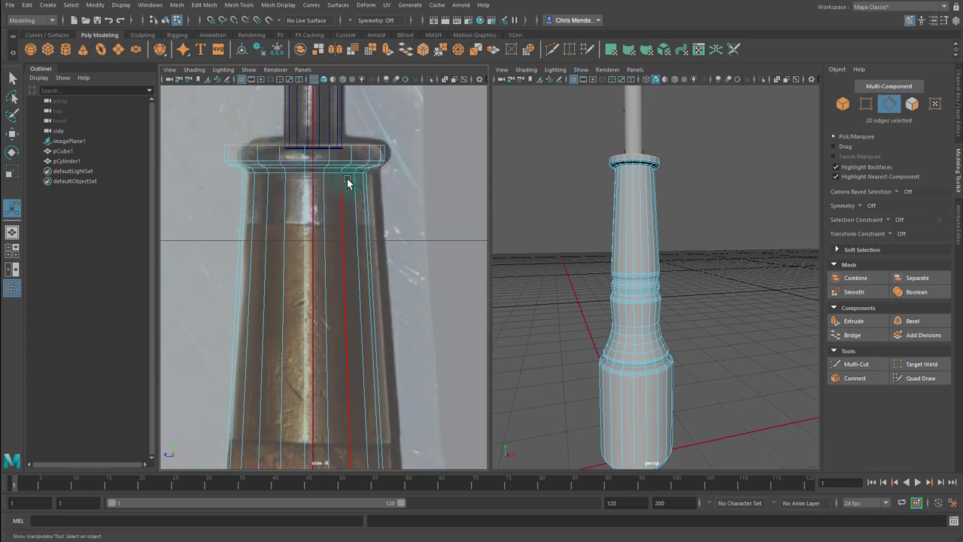
click(891, 322)
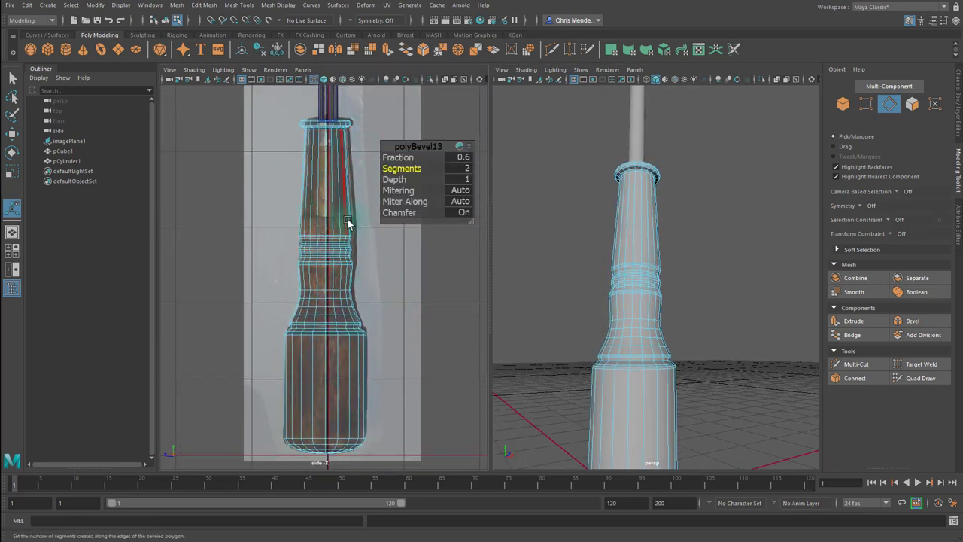
- Rescale the whole pCylinder1 handle so its width and base proportions match the shaft and reference
click(352, 323)
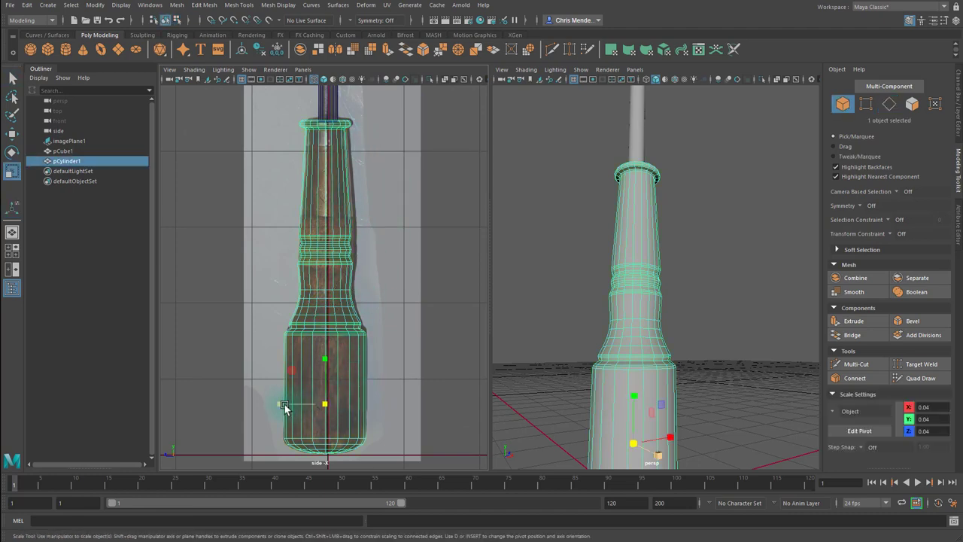
drag(285, 405, 335, 410)
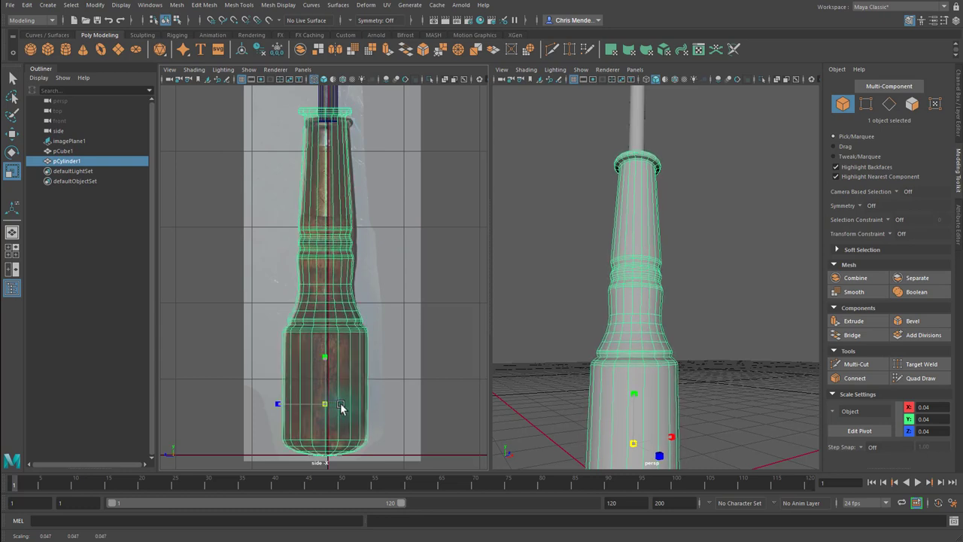
drag(340, 405, 325, 360)
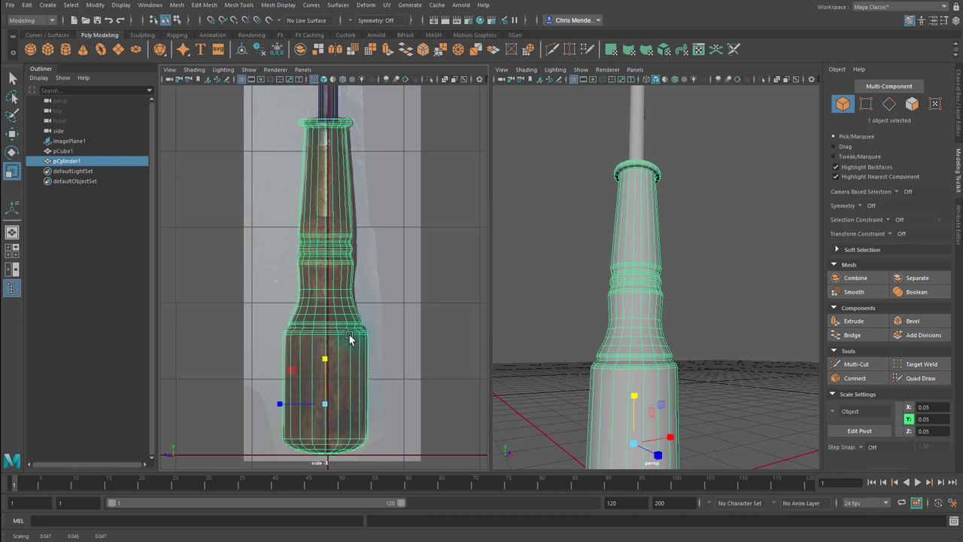
mouse_move(694, 268)
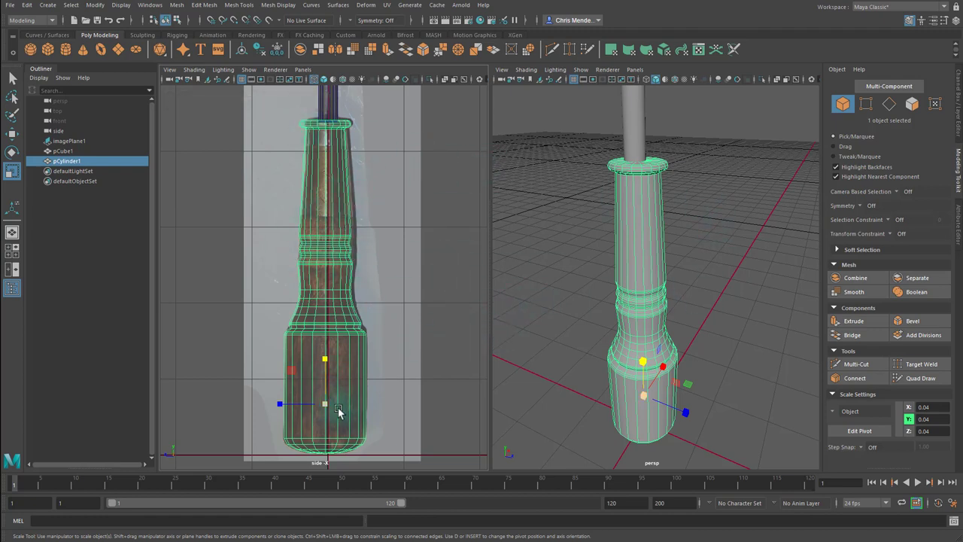
drag(324, 405, 331, 412)
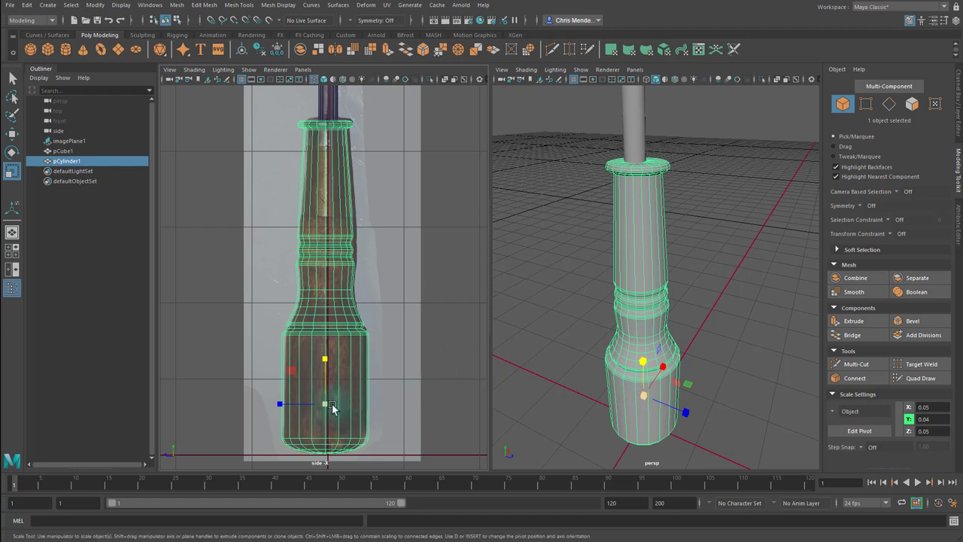
mouse_move(333, 134)
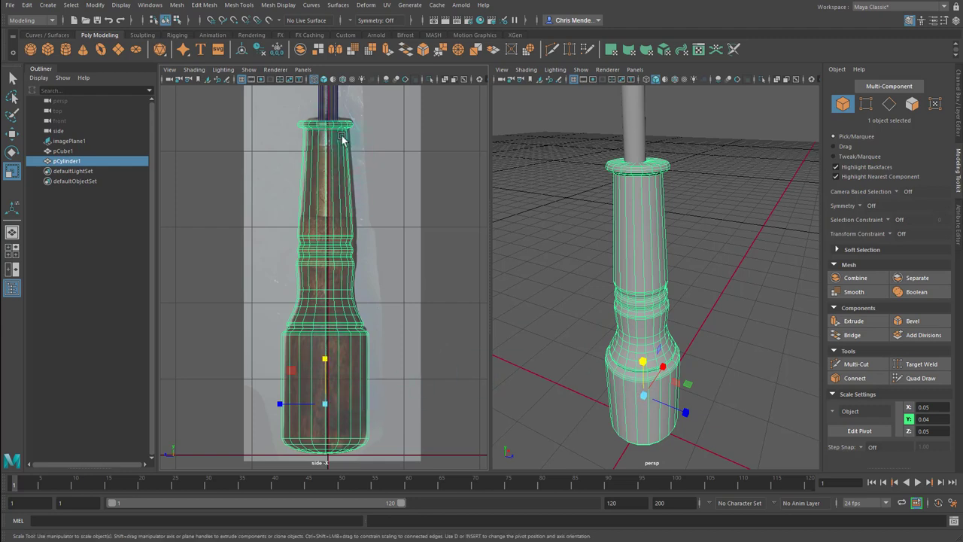
drag(323, 366, 324, 403)
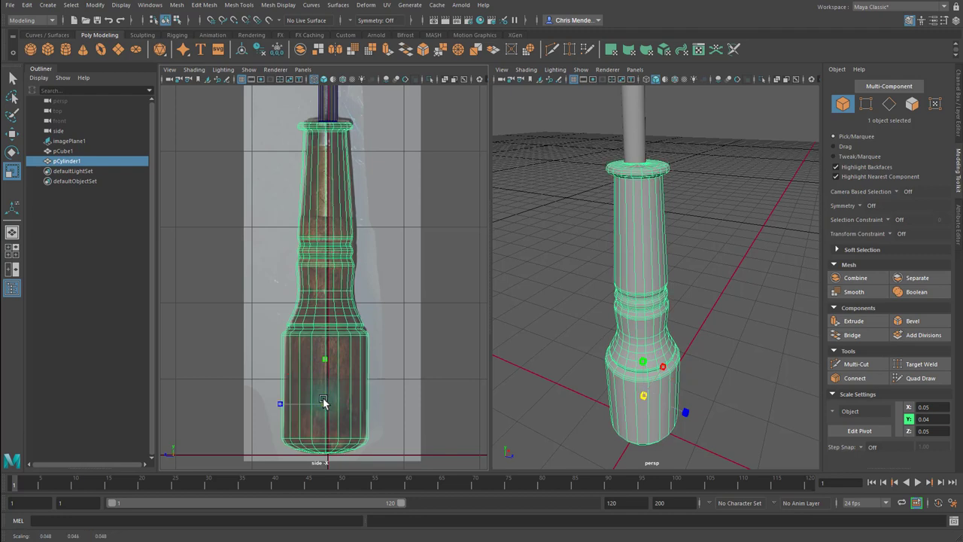
drag(324, 399, 324, 360)
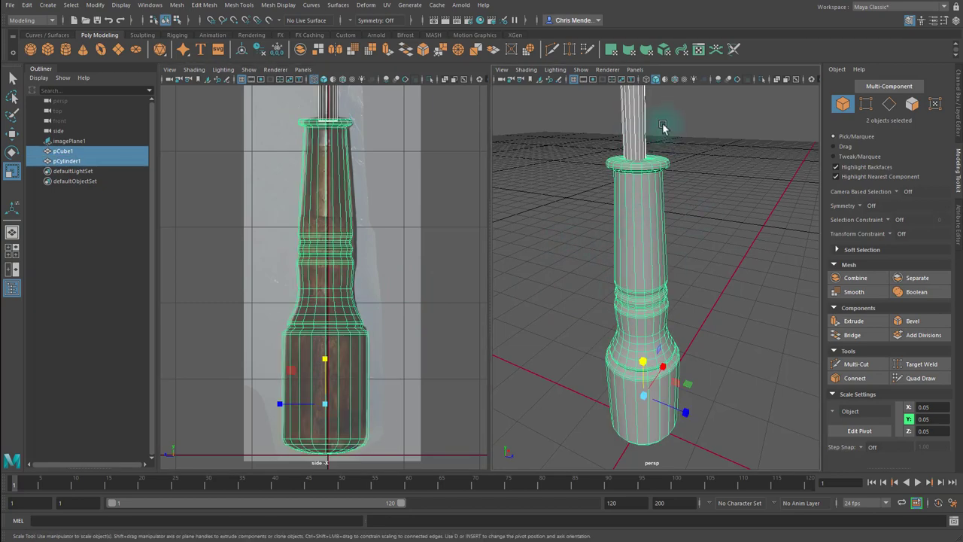
mouse_move(434, 304)
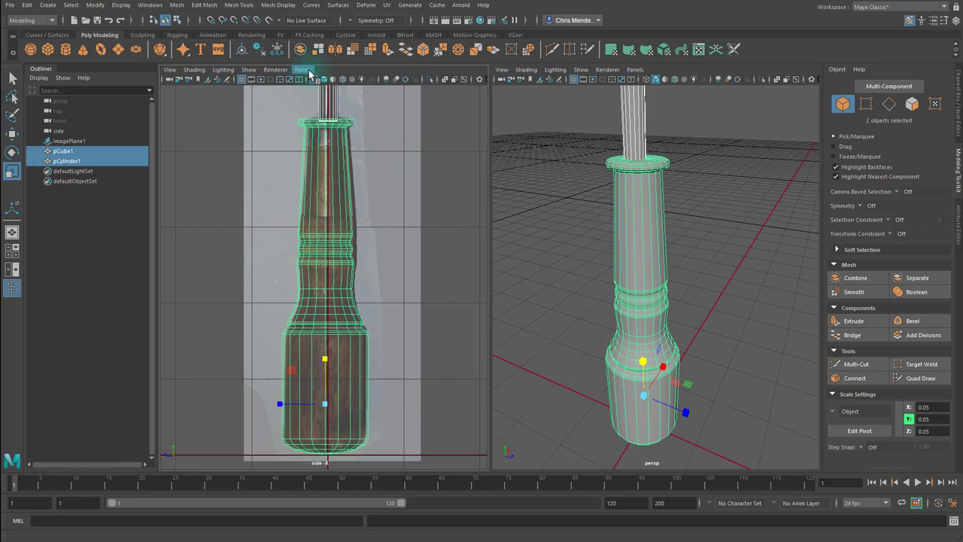
- From the Top orthographic view, move the handle so it sits centred under the shaft
click(301, 69)
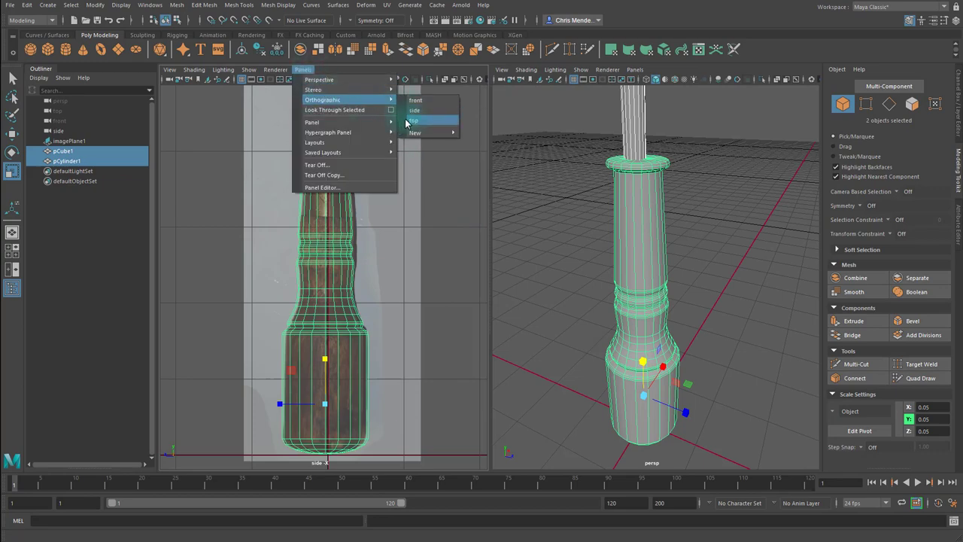
click(414, 120)
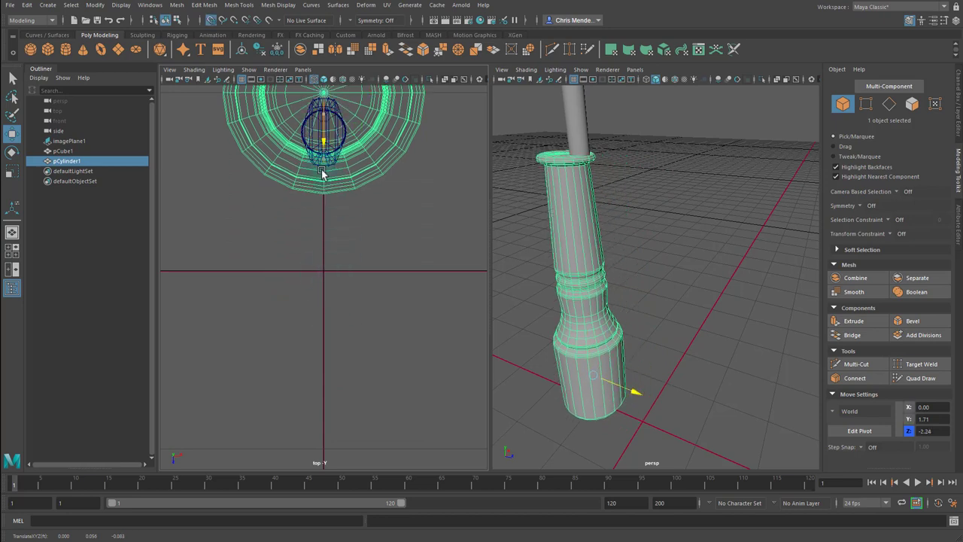
drag(322, 143, 519, 285)
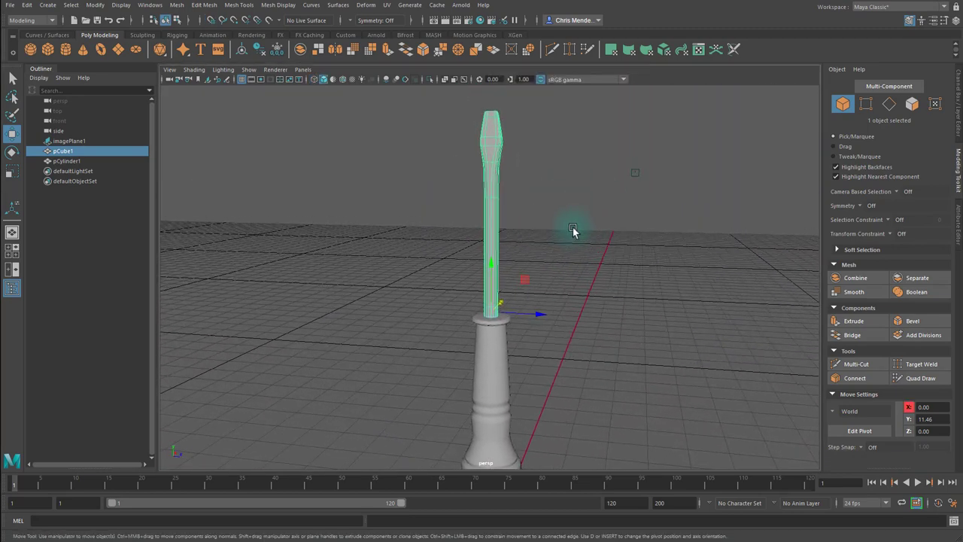
- Reselect the handle alone and show it with smooth mesh preview (3)
click(629, 277)
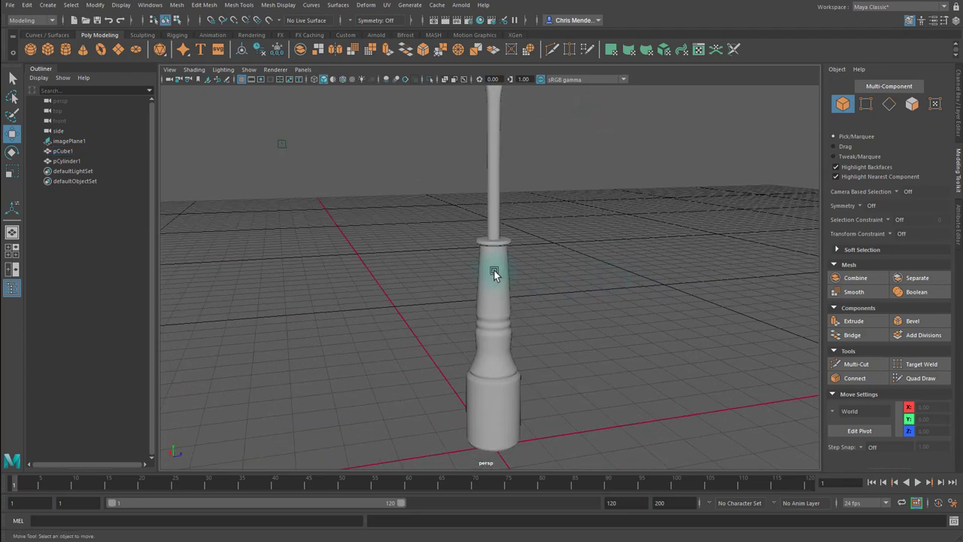
click(493, 274)
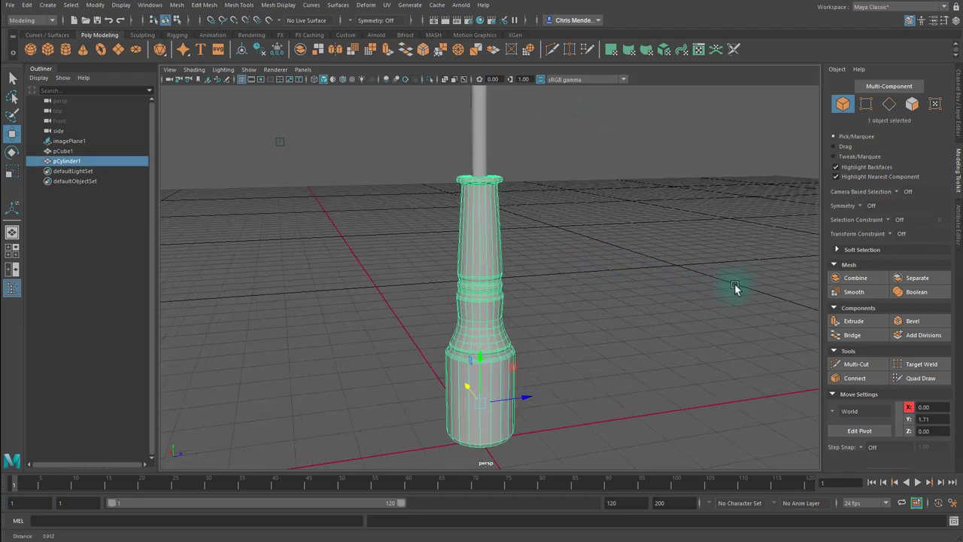
key(3)
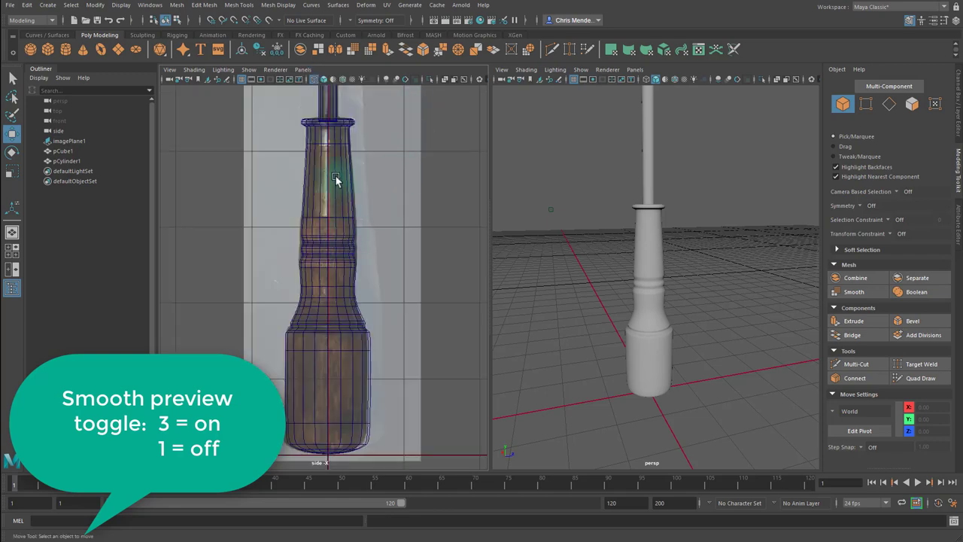
- Check the handle's edge rings in the side view, then maximize the perspective panel
click(337, 180)
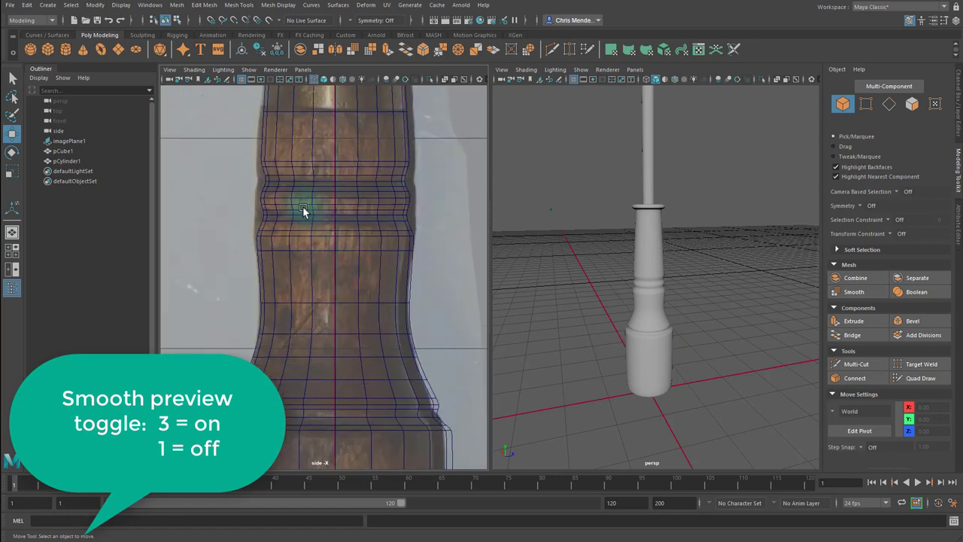
mouse_move(283, 188)
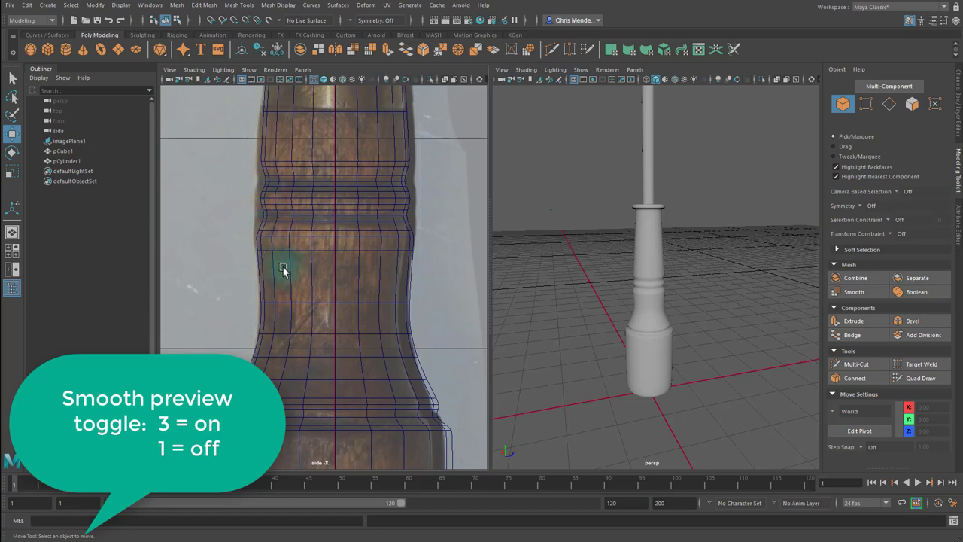
mouse_move(294, 395)
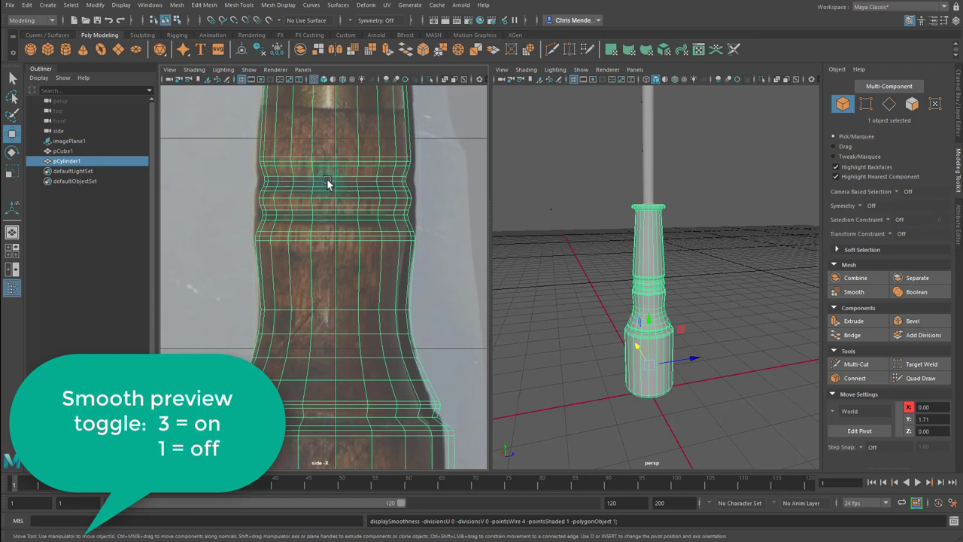
mouse_move(289, 172)
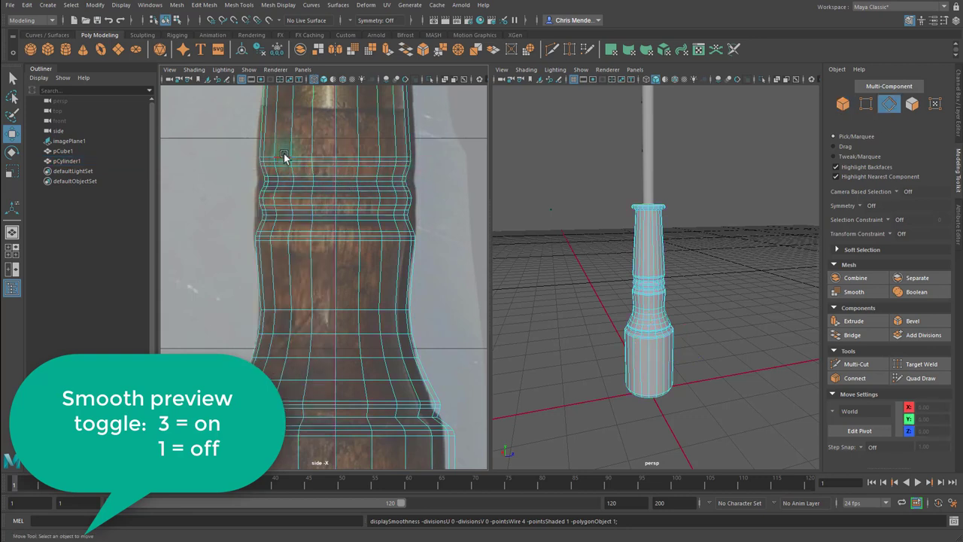
click(284, 157)
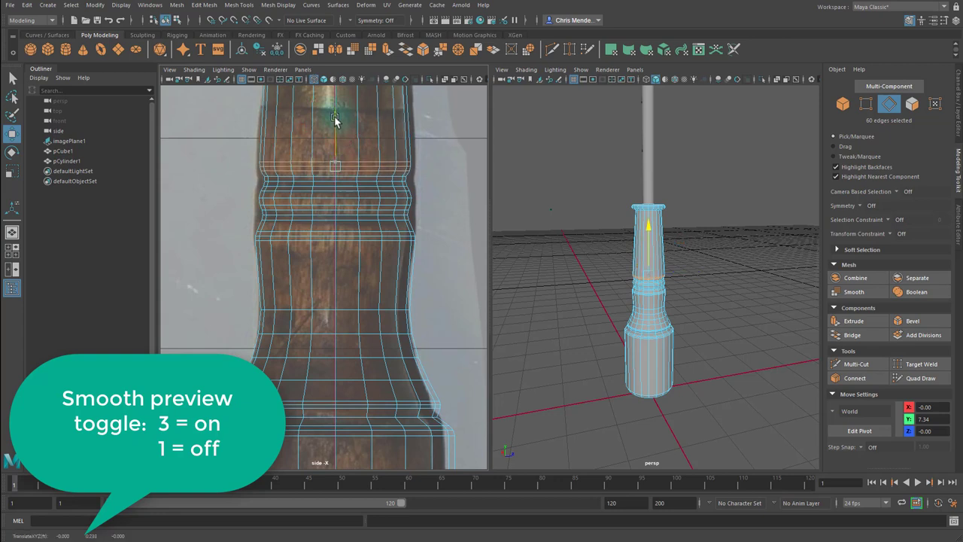
click(285, 241)
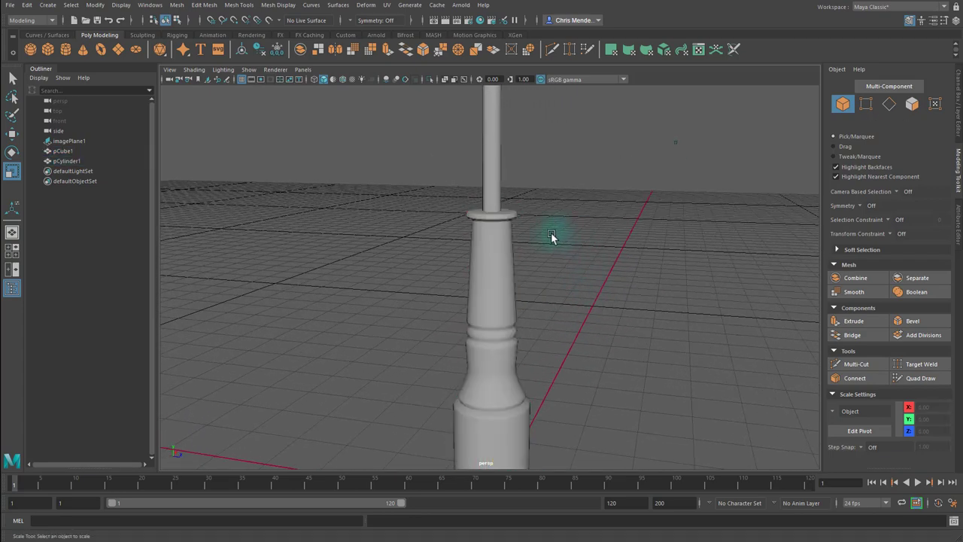
- Save the scene as the next numbered screwdriver version via Save Scene As
click(7, 6)
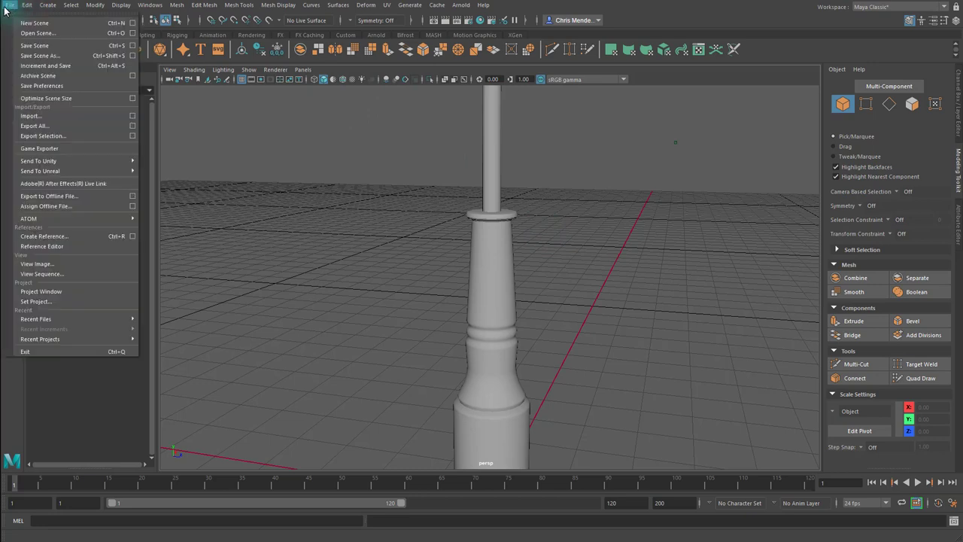
click(45, 55)
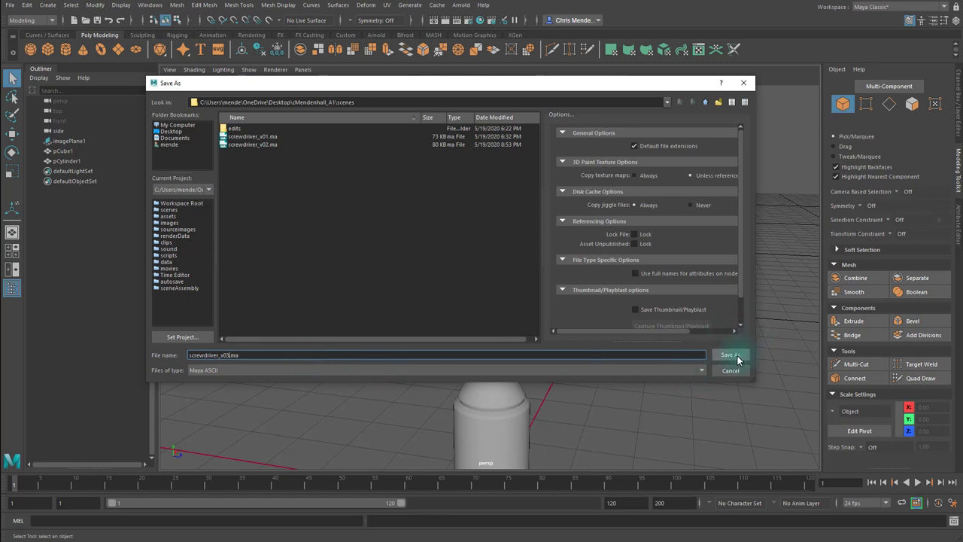
click(729, 354)
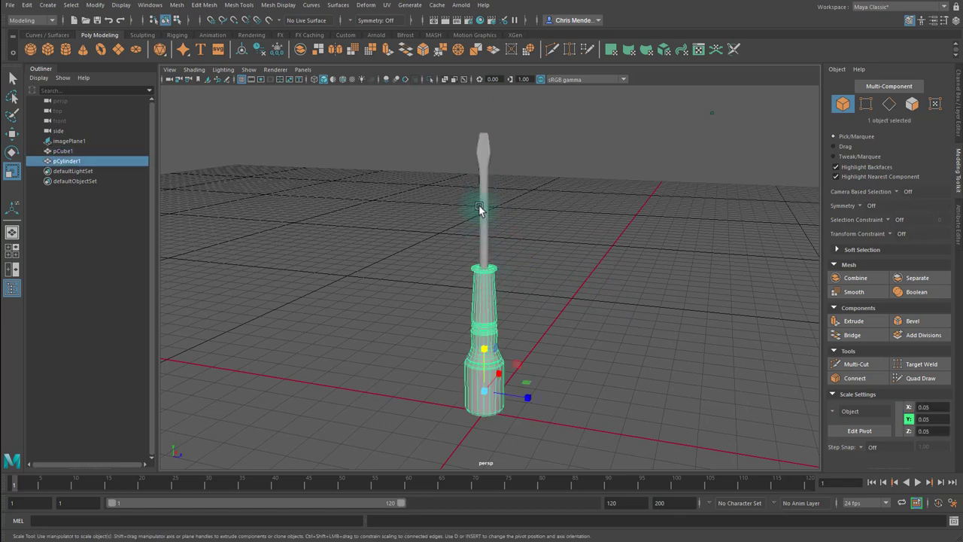
- Rename pCube1 to s_bit and pCylinder1 to s_handle in the Outliner
click(64, 150)
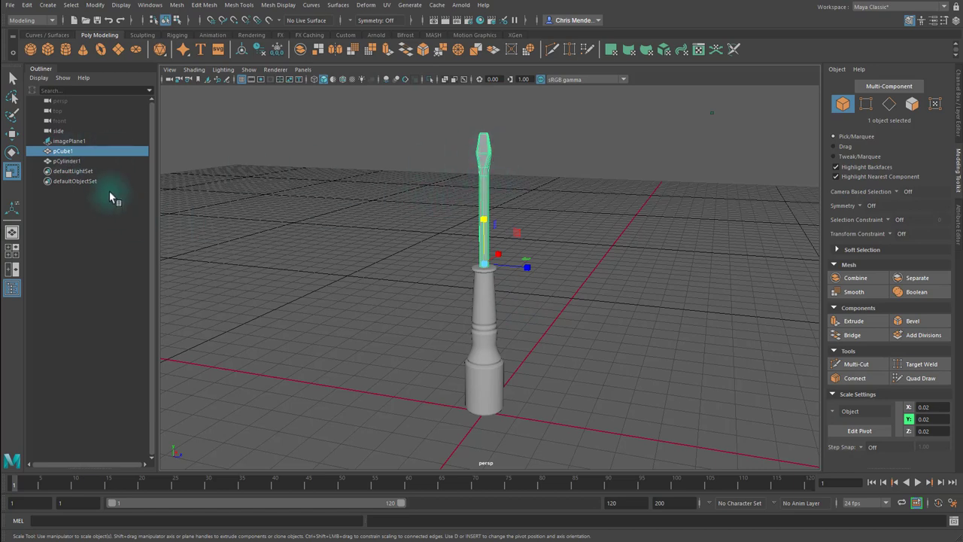
double_click(63, 150)
text(s_bl)
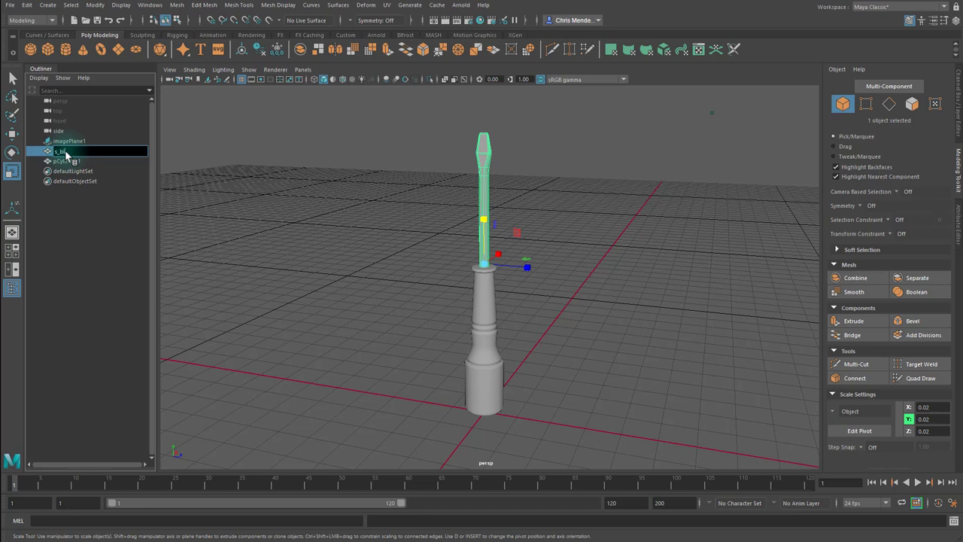
click(67, 159)
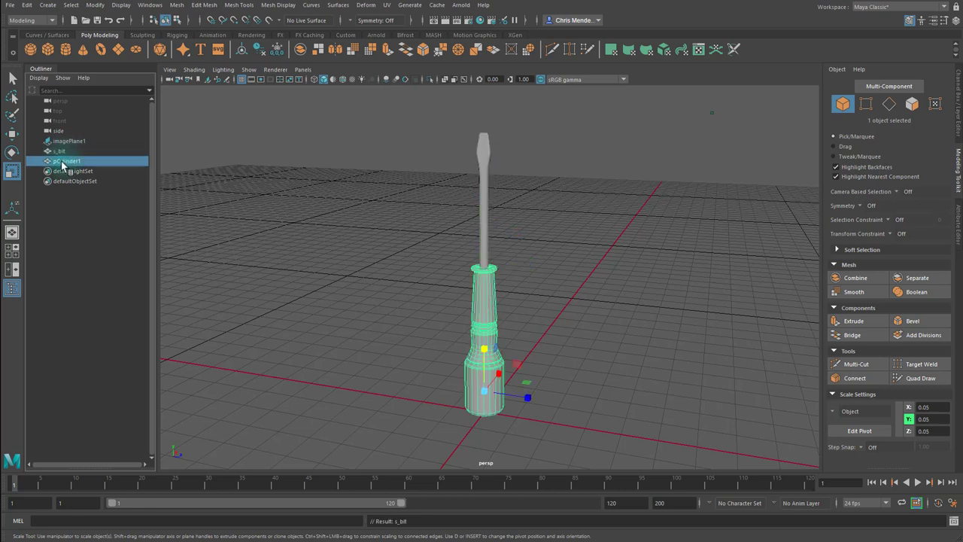
double_click(68, 160)
text(s_handle)
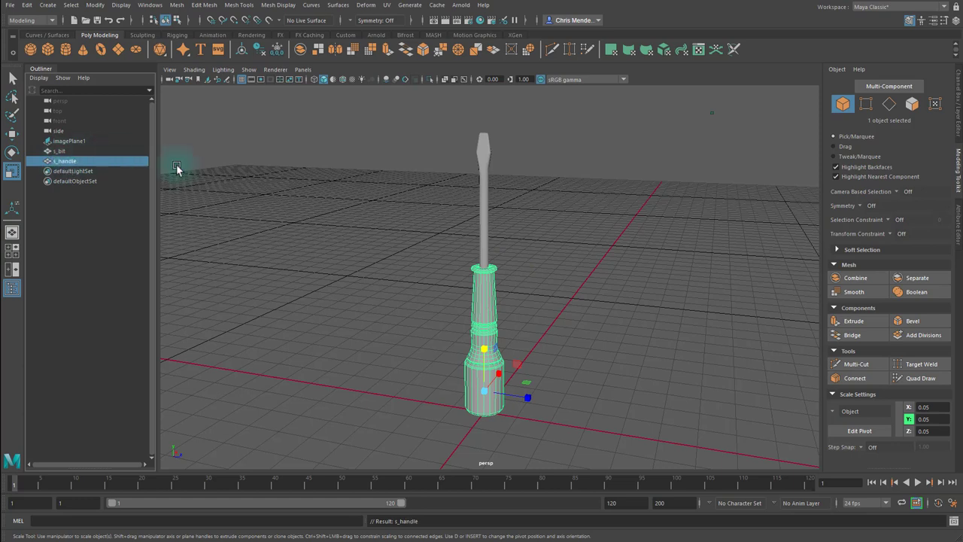
- Group both parts with Ctrl+G and rename group1 to Screwdriver
click(59, 150)
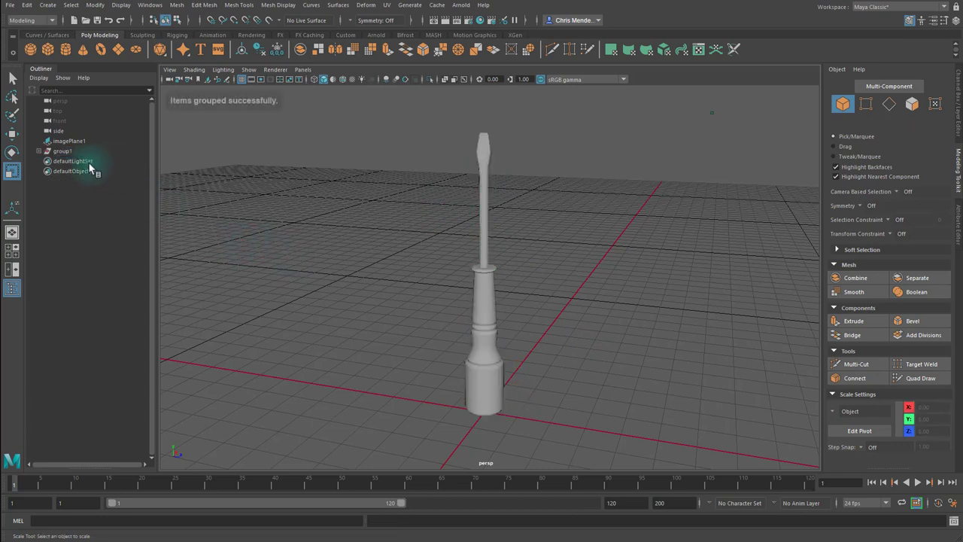
mouse_move(69, 158)
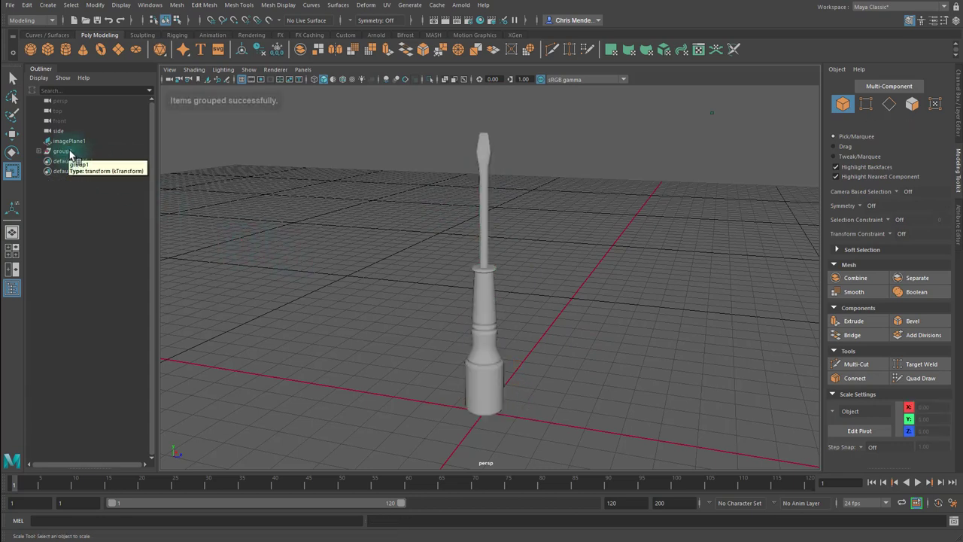
click(62, 150)
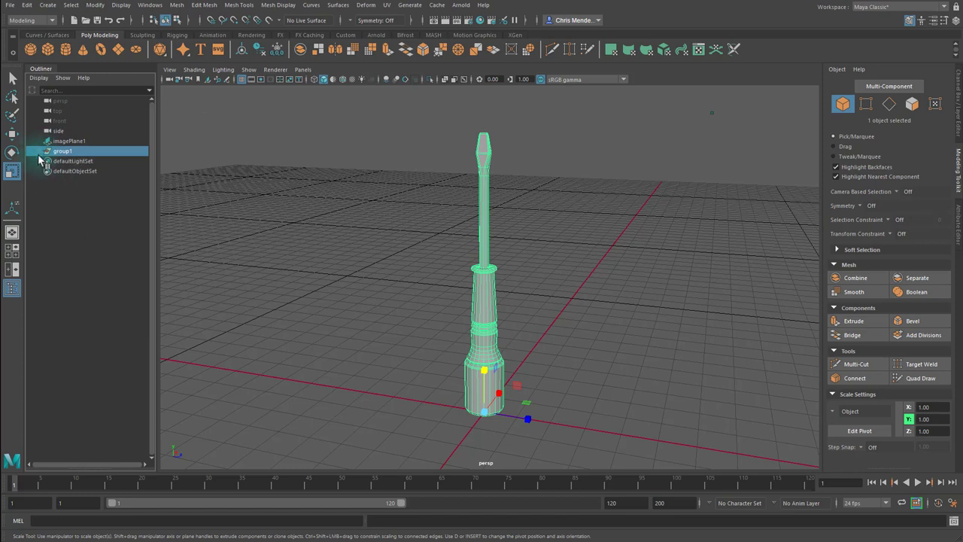
click(42, 151)
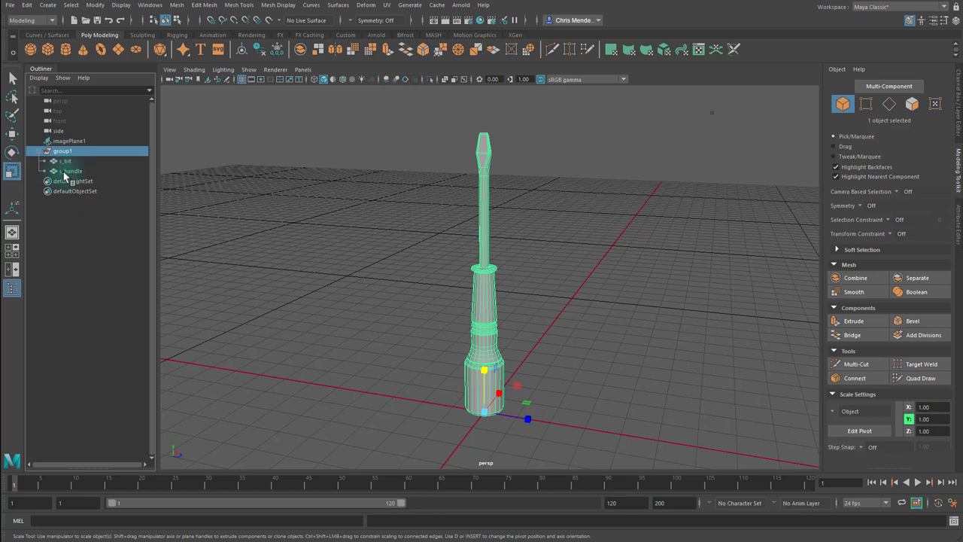
click(71, 172)
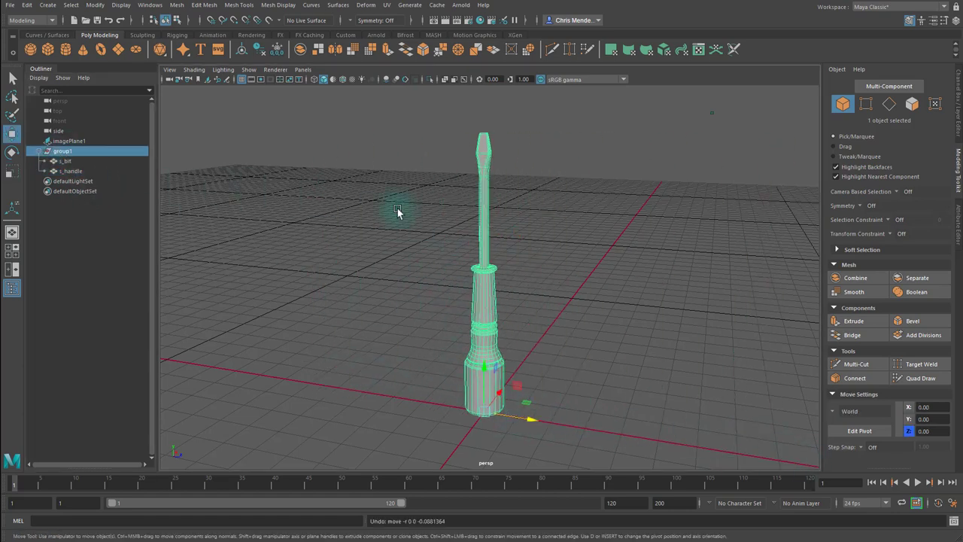
double_click(65, 151)
text(Screwdriver_unsmoothe)
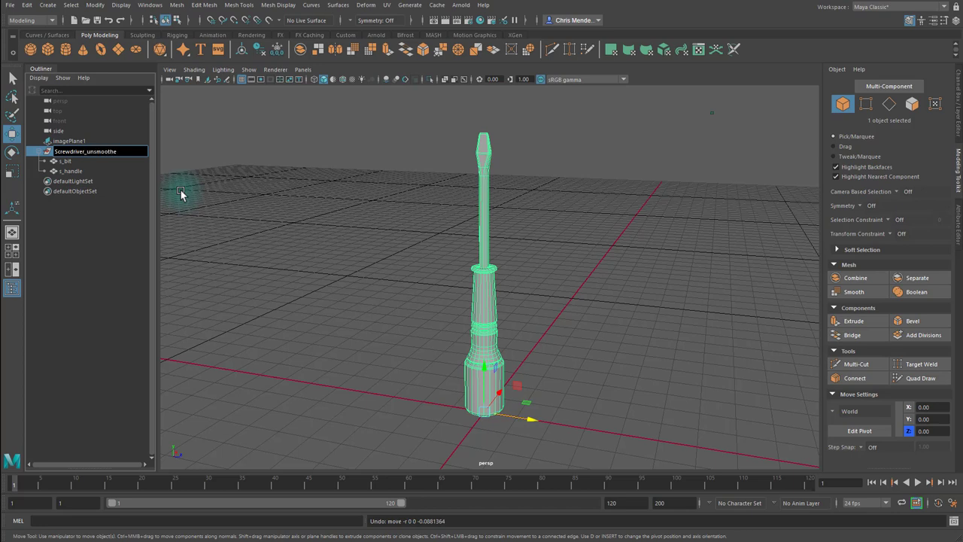
double_click(84, 151)
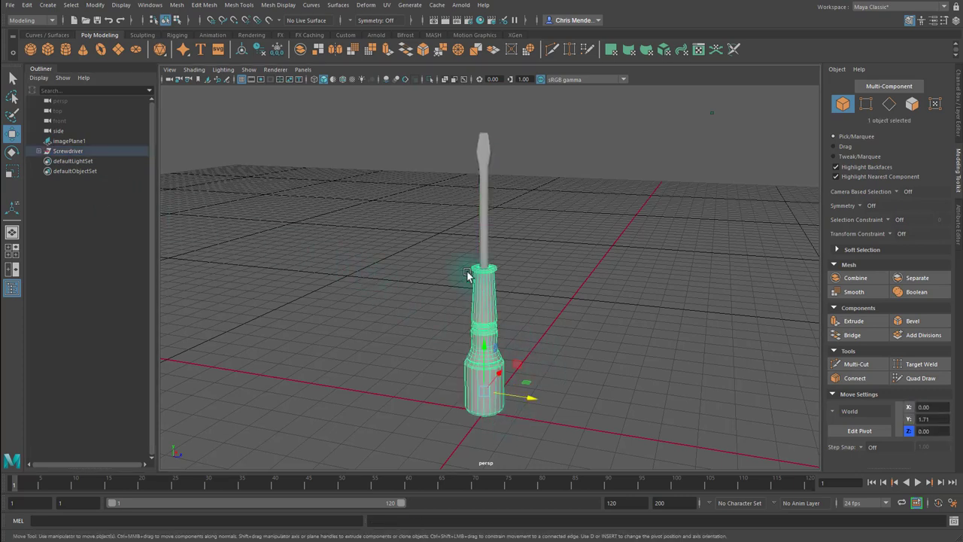
- Duplicate the Screwdriver group, move the copy to the right and rename it Screwdriver_smoothed
key(ctrl+d)
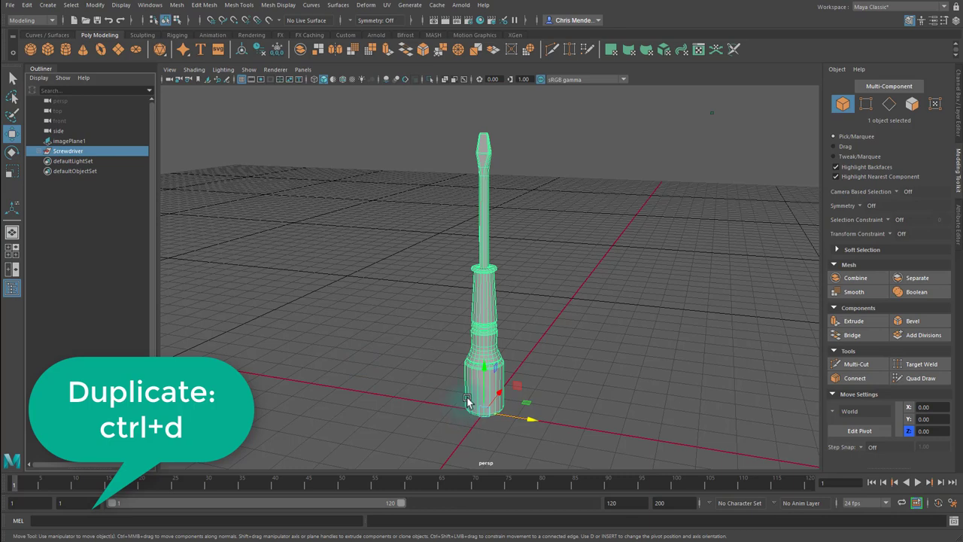
key(ctrl+d)
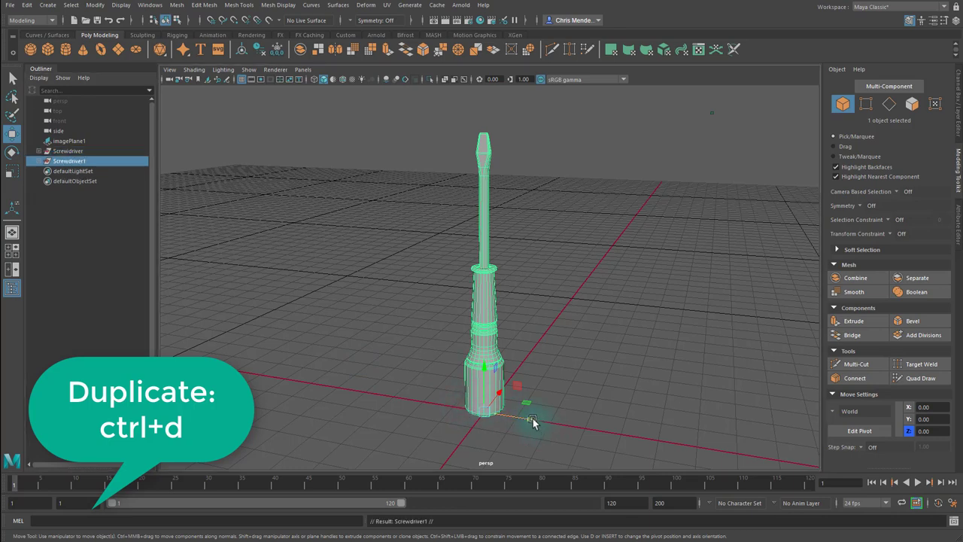
drag(527, 422, 618, 440)
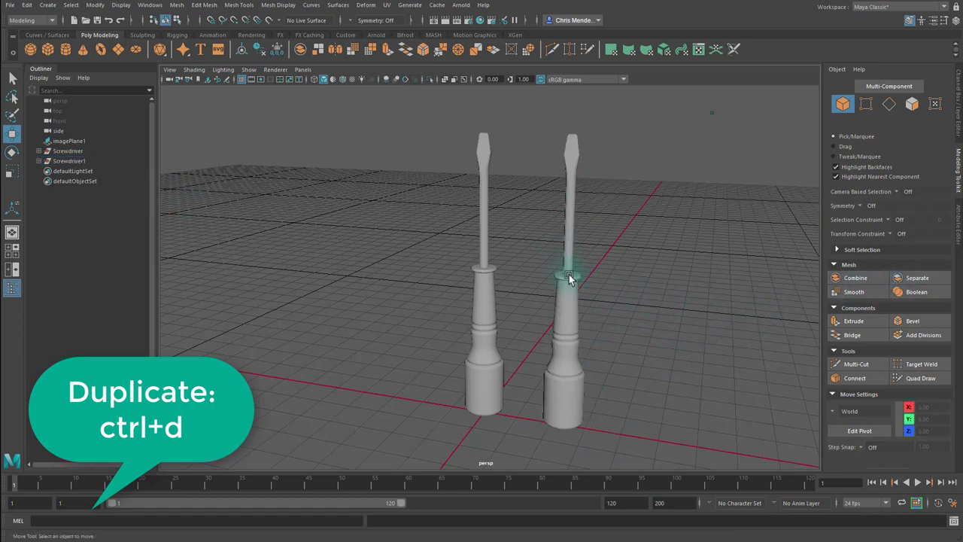
key(ctrl+d)
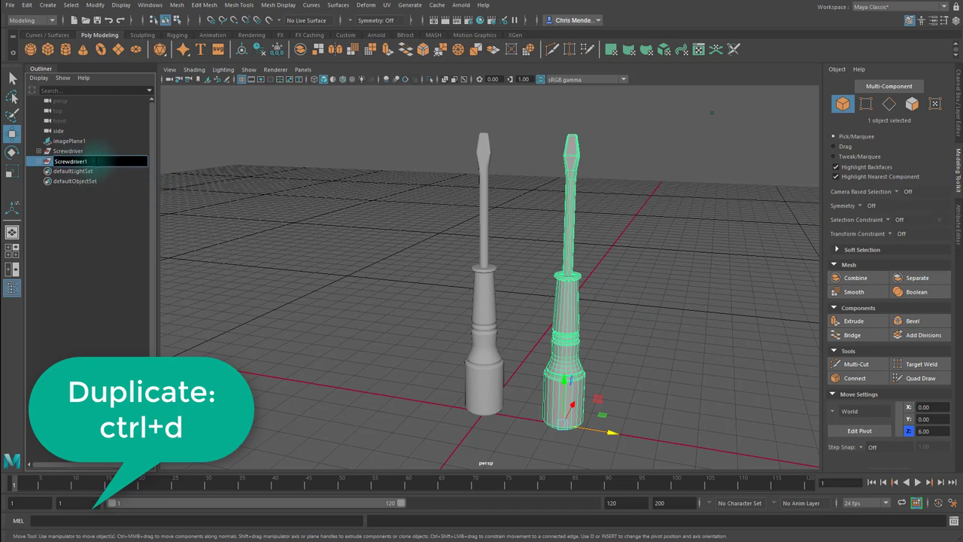
double_click(81, 162)
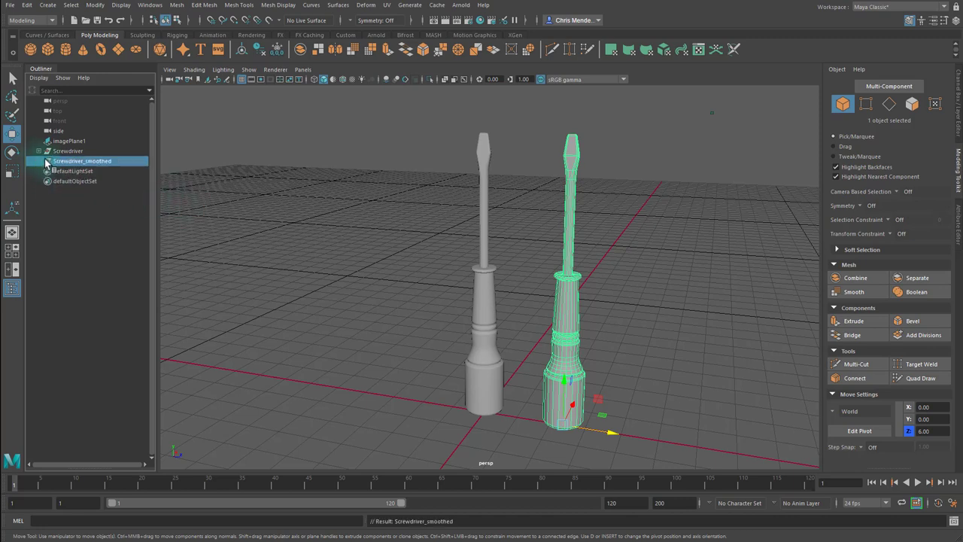
mouse_move(569, 298)
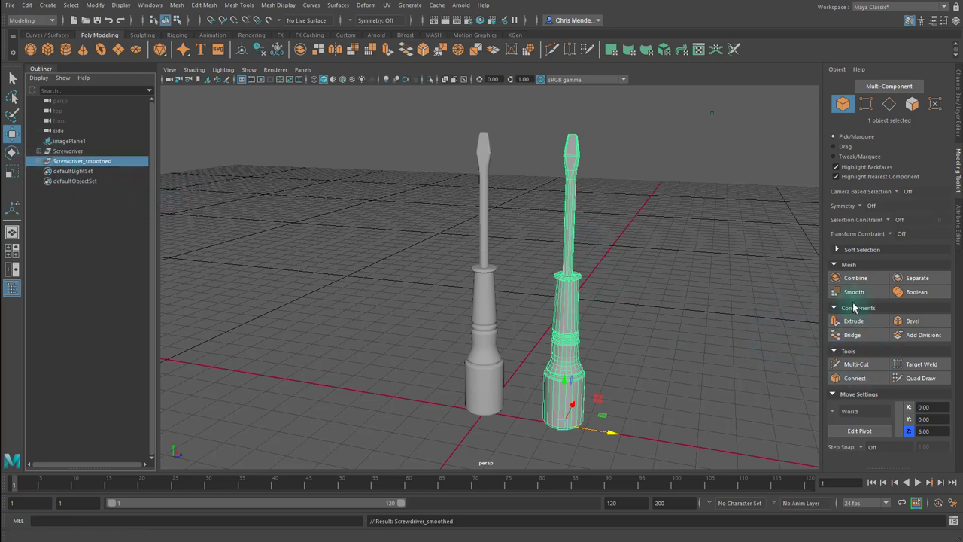
- Smooth the copied screwdriver's mesh, adjust the polySmoothFace divisions and select the result
click(852, 292)
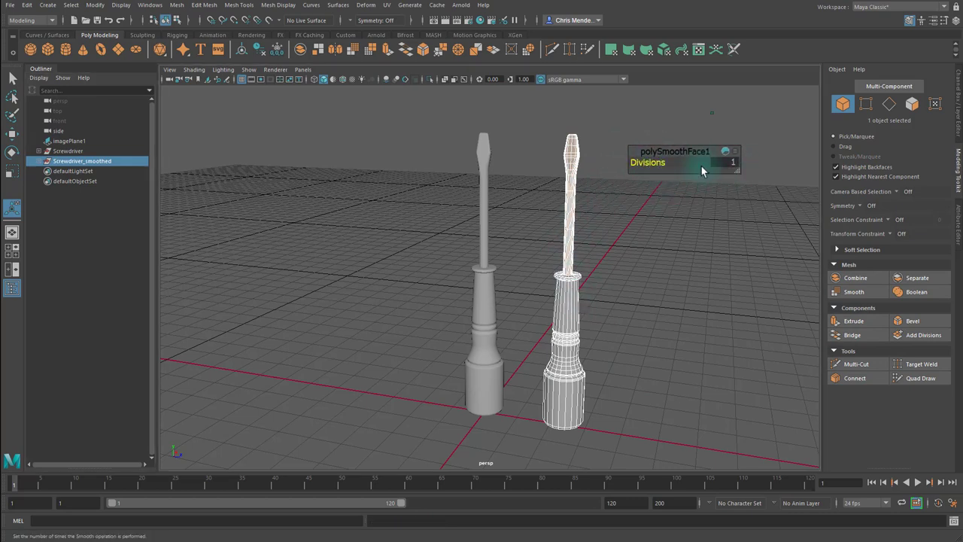
mouse_move(602, 205)
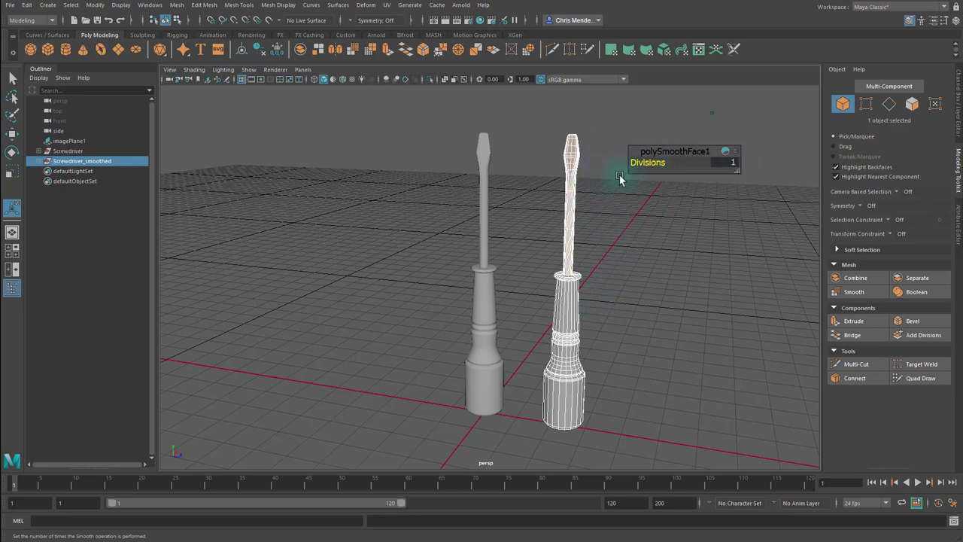
drag(647, 162, 678, 162)
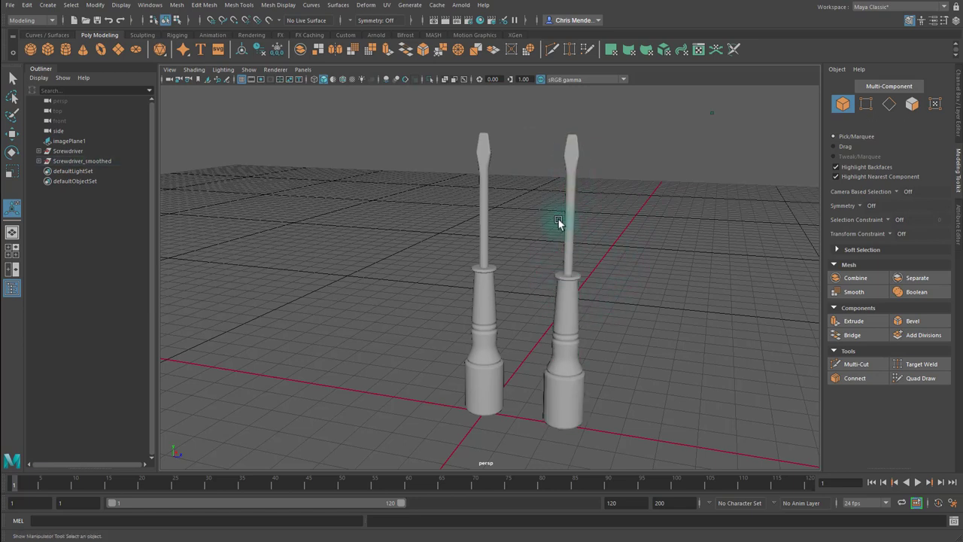
mouse_move(599, 259)
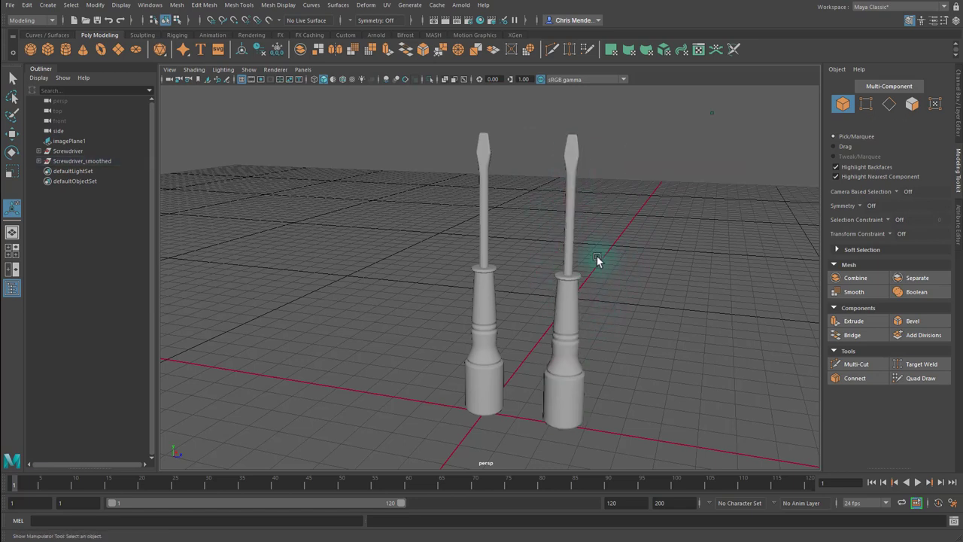
drag(599, 262, 649, 310)
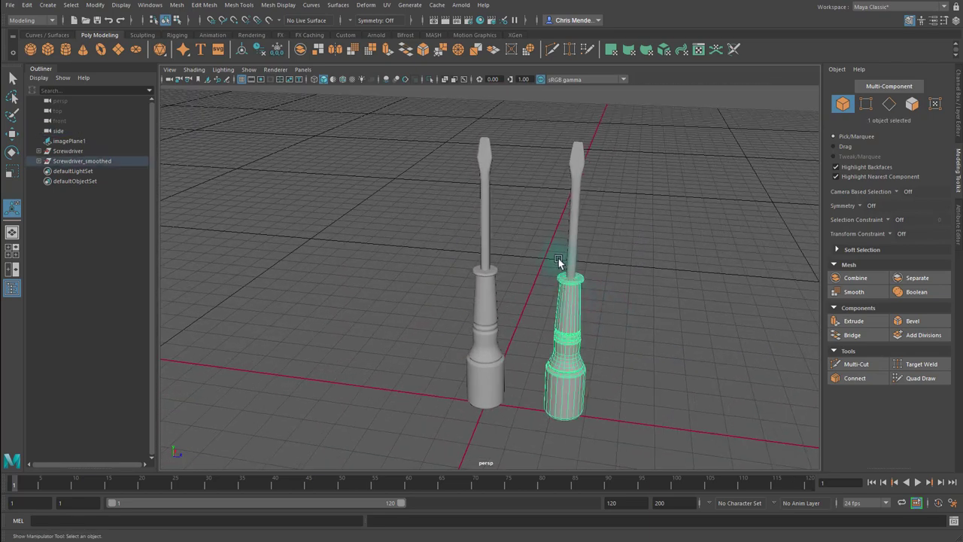
- Put the original Screwdriver on a new display layer renamed for the unsmoothed version
click(66, 151)
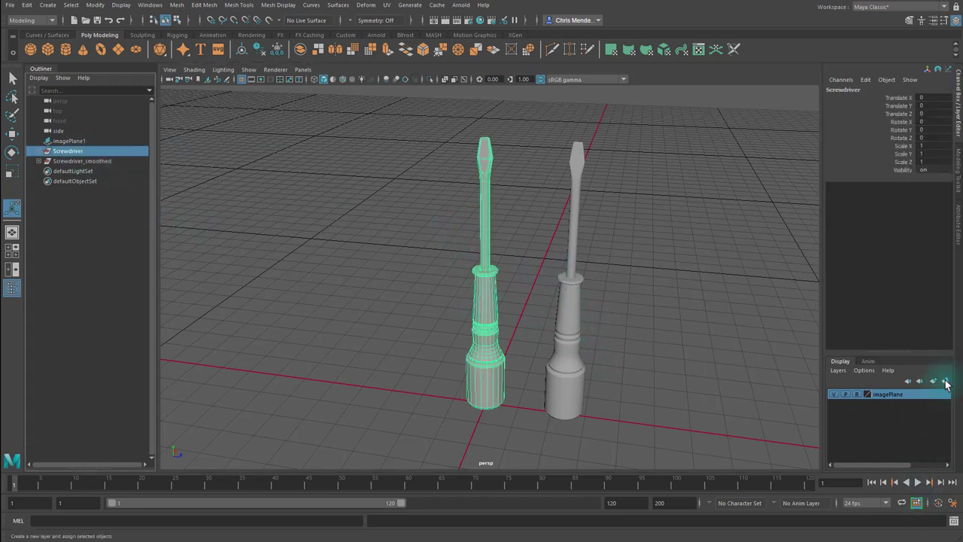
click(949, 384)
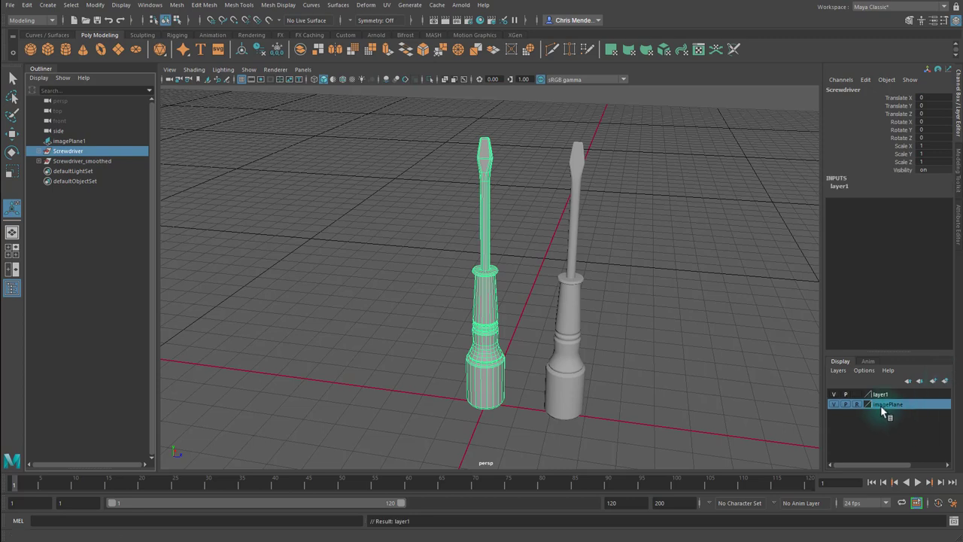
double_click(891, 403)
text(s_unsmoothed)
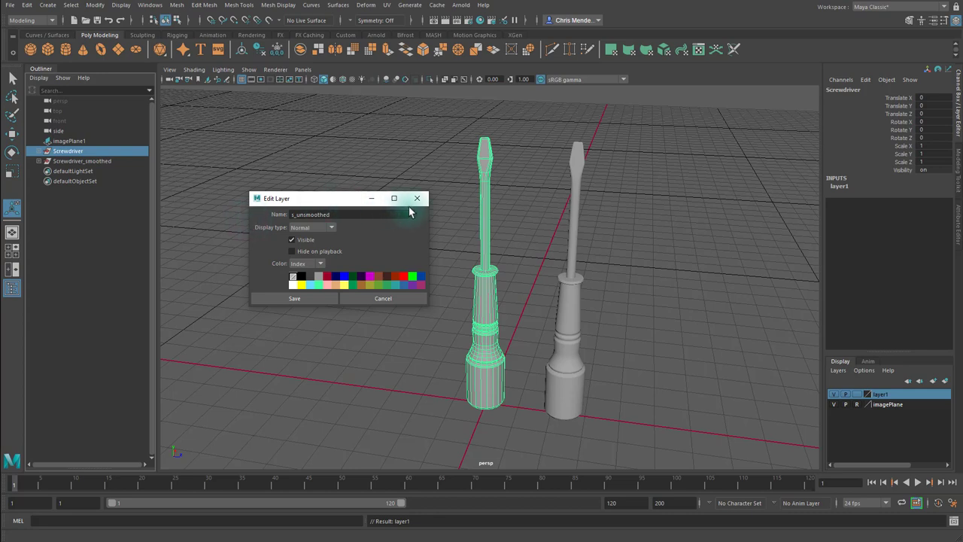
click(294, 298)
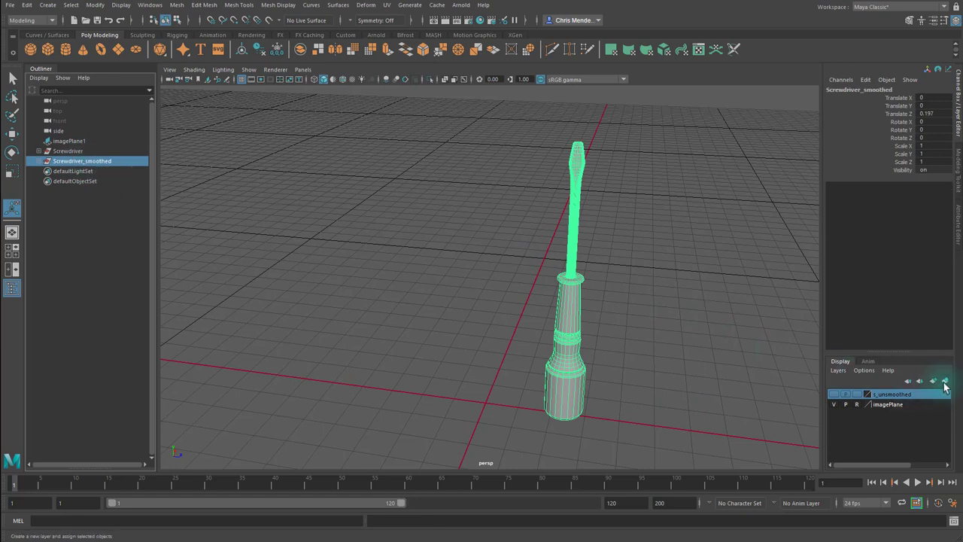
- Put the smoothed screwdriver on its own new display layer named s_smoothed
click(936, 381)
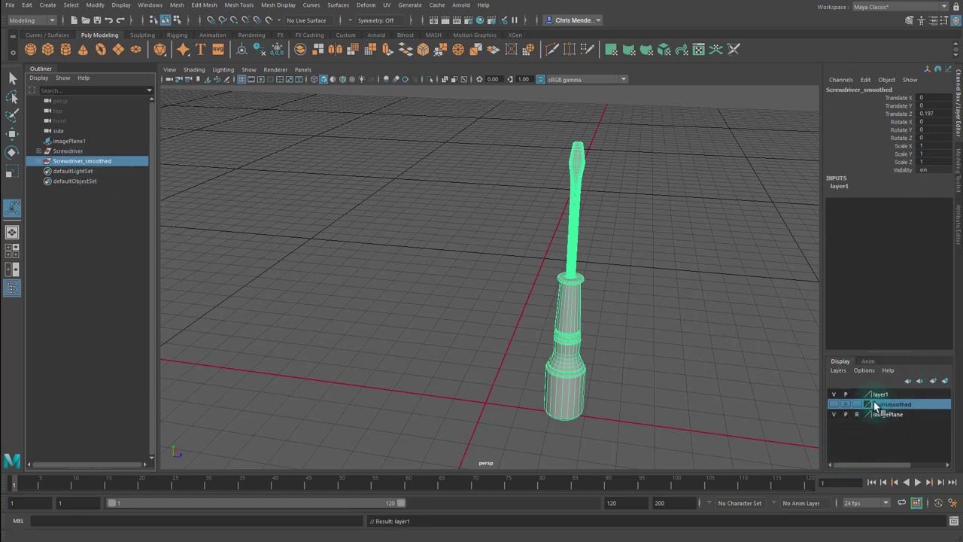
double_click(895, 404)
text(s_smoothed)
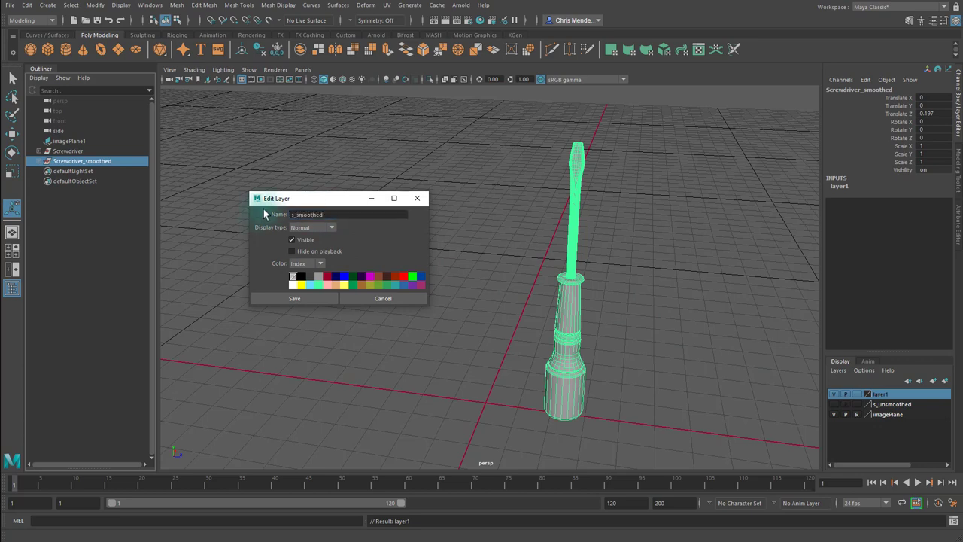
click(294, 298)
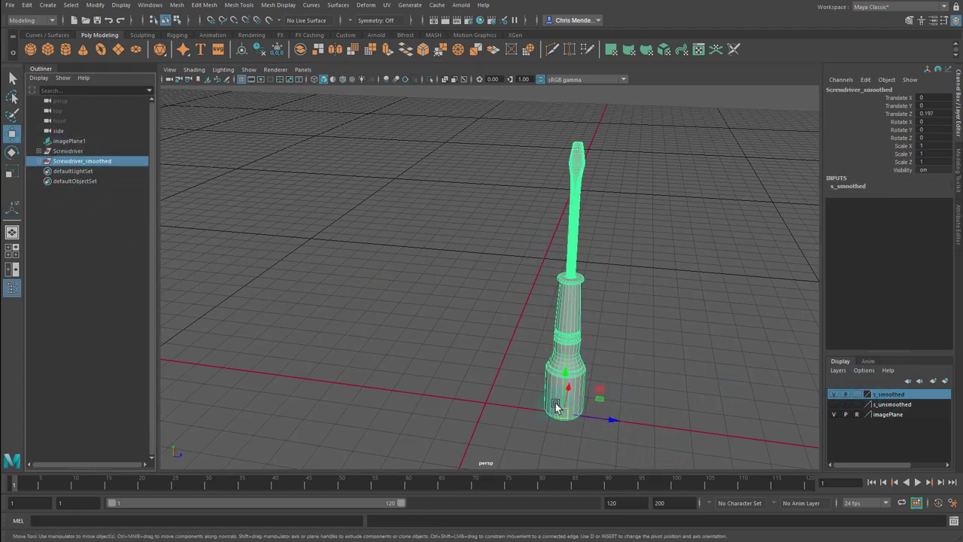
- Select the screwdriver parts and freeze their transformations from the shelf
drag(565, 391, 504, 414)
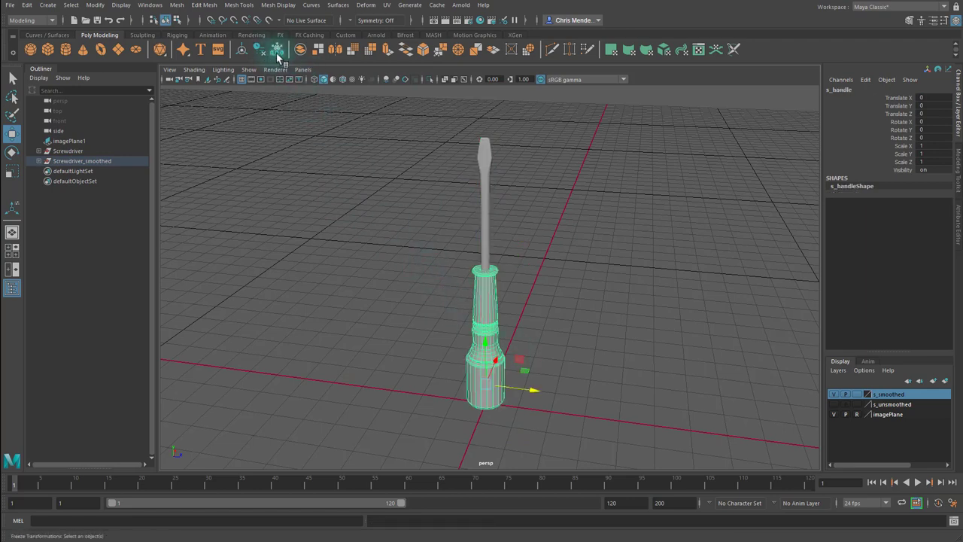
click(265, 159)
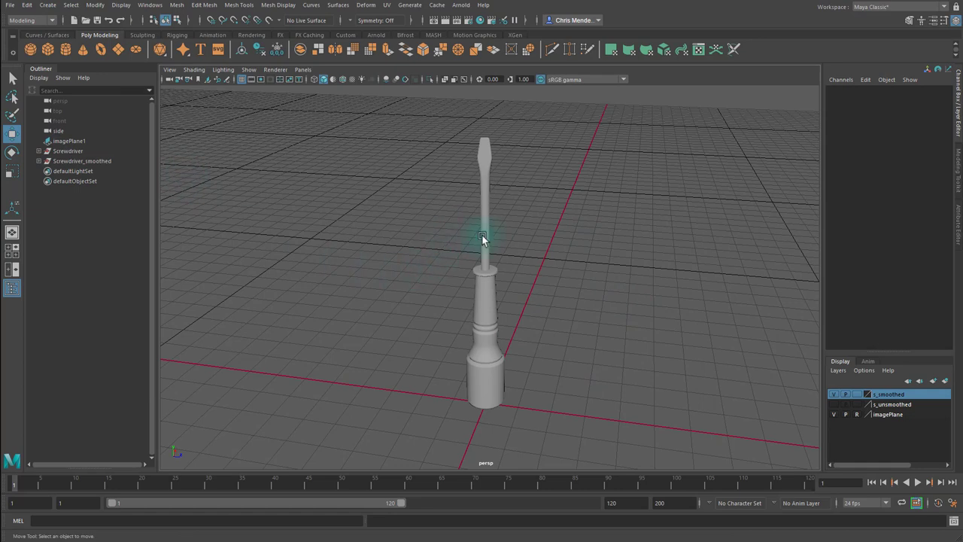
- Select the unsmoothed screwdriver, review its INPUTS history in the Channel Box and bring up the Edit menu
click(480, 346)
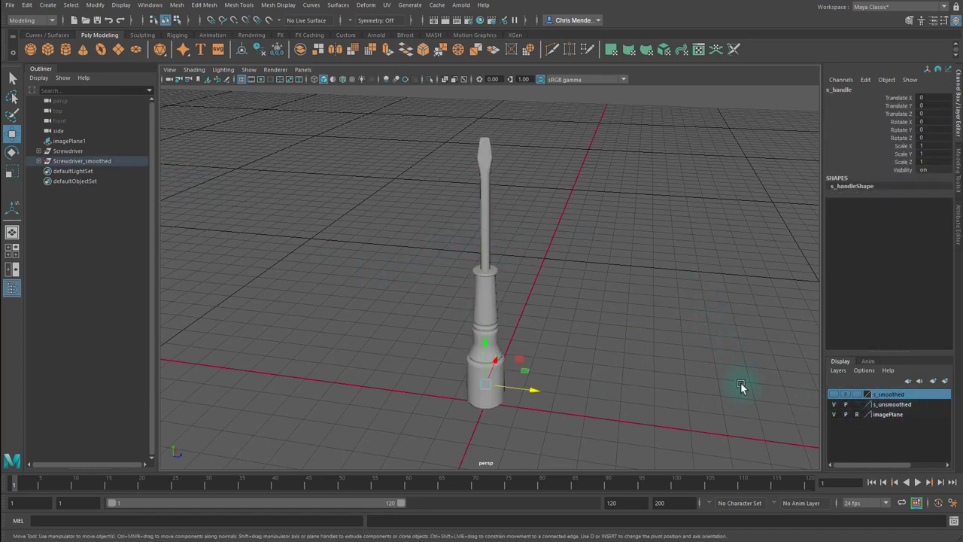
click(68, 151)
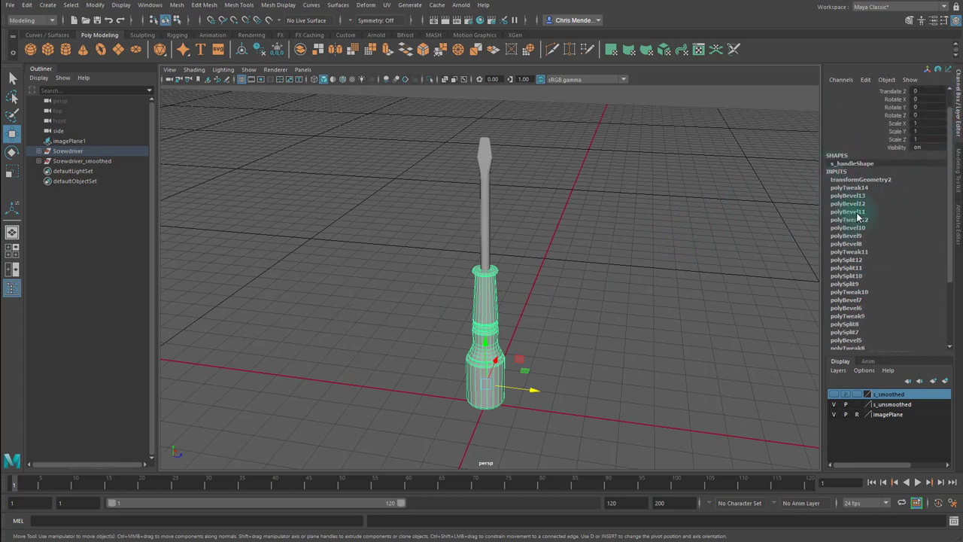
scroll(down, 3)
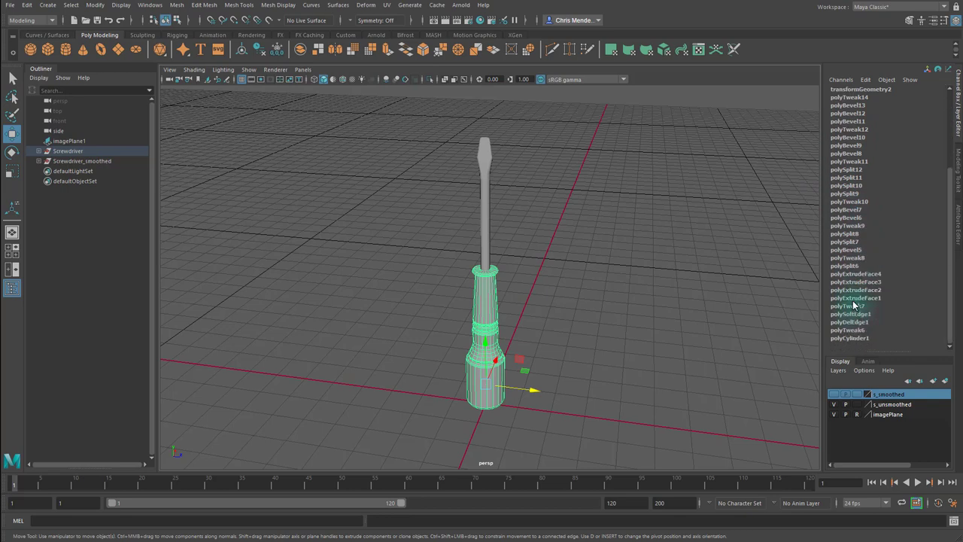
mouse_move(736, 292)
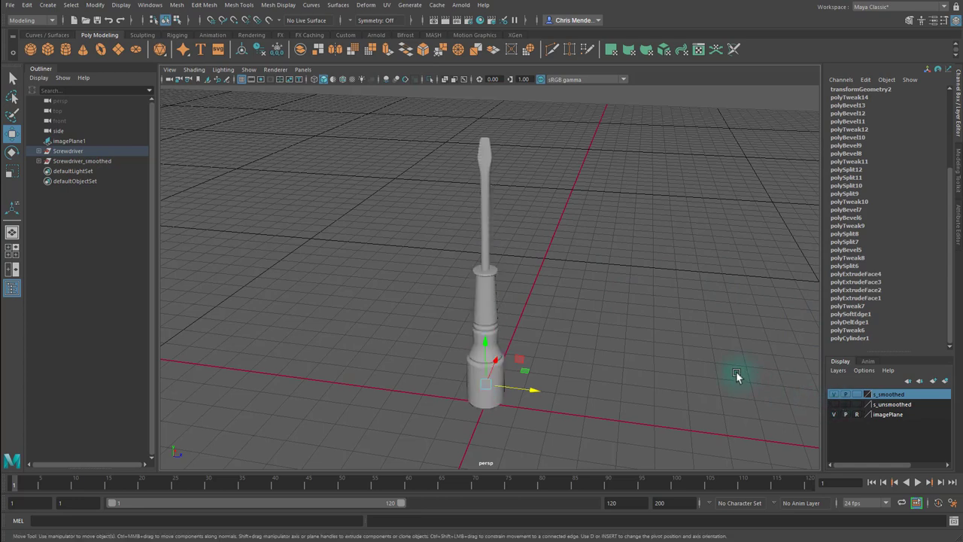
click(26, 6)
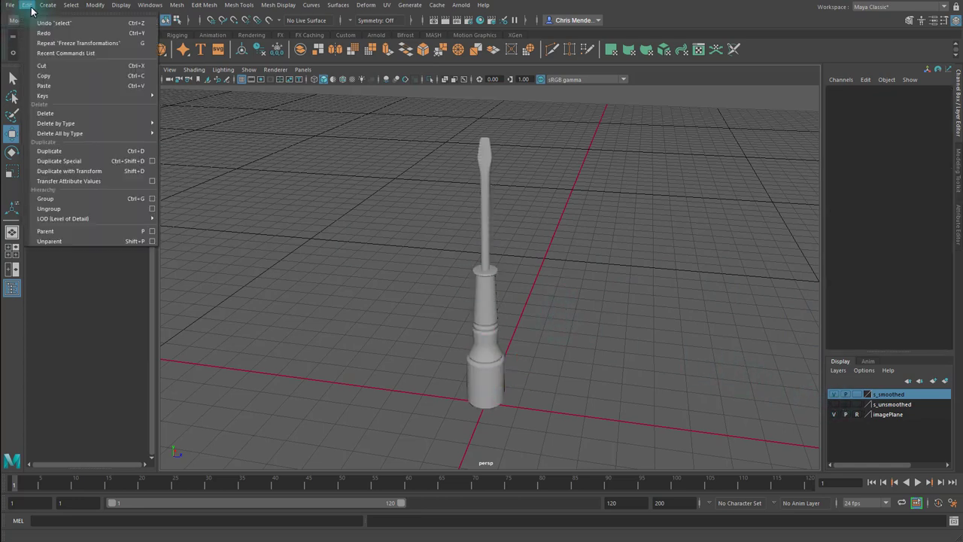
mouse_move(55, 123)
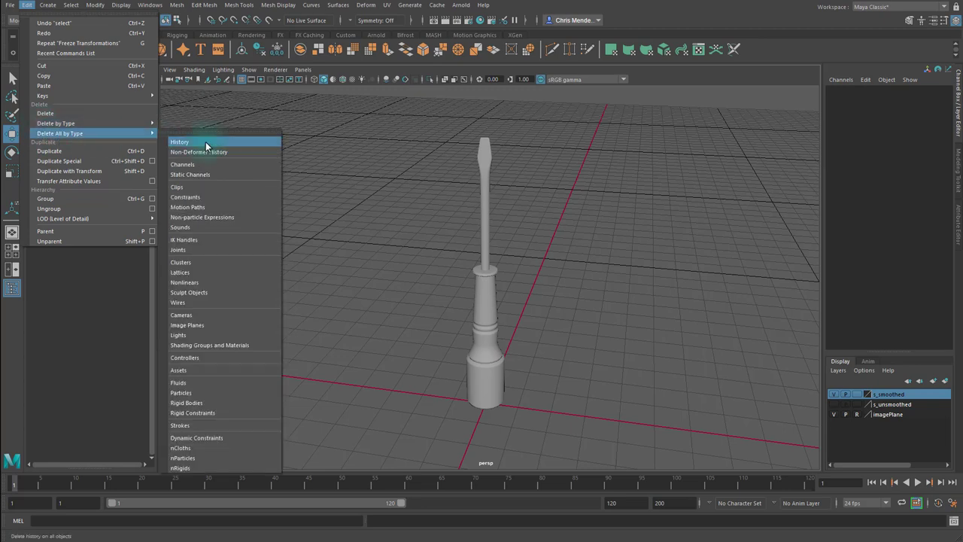
- Delete all construction history in the scene via Edit > Delete All by Type > History
click(179, 141)
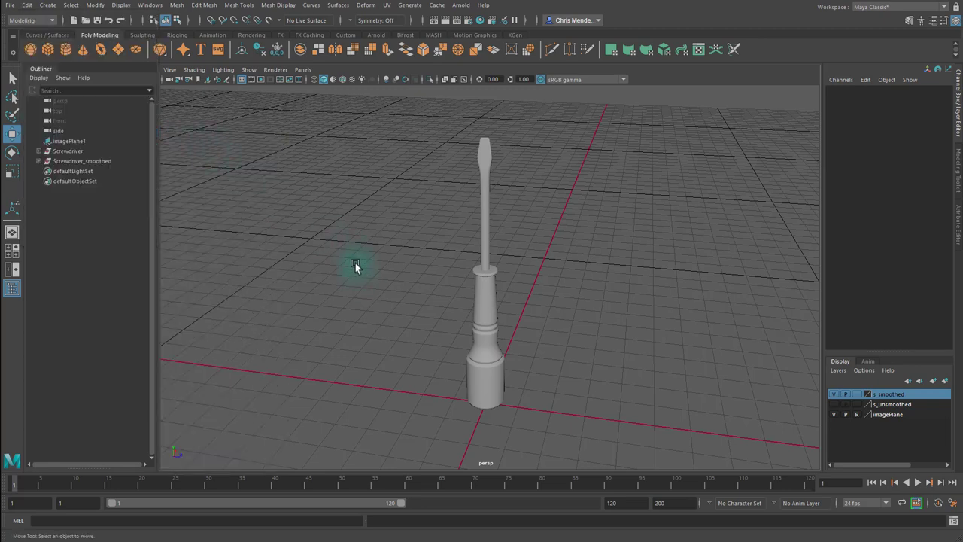
mouse_move(870, 202)
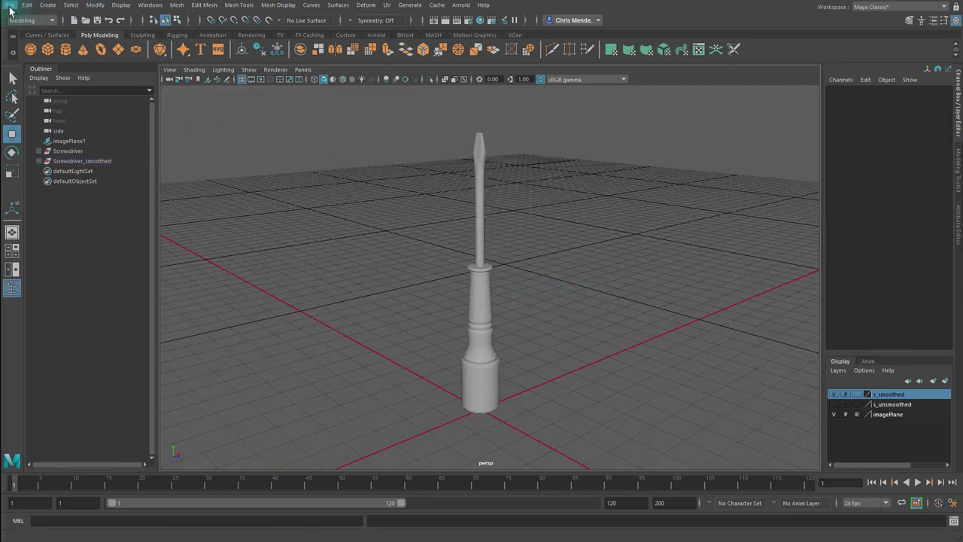
- Save the scene as screwdriver_v04.ma in the scenes folder
click(6, 6)
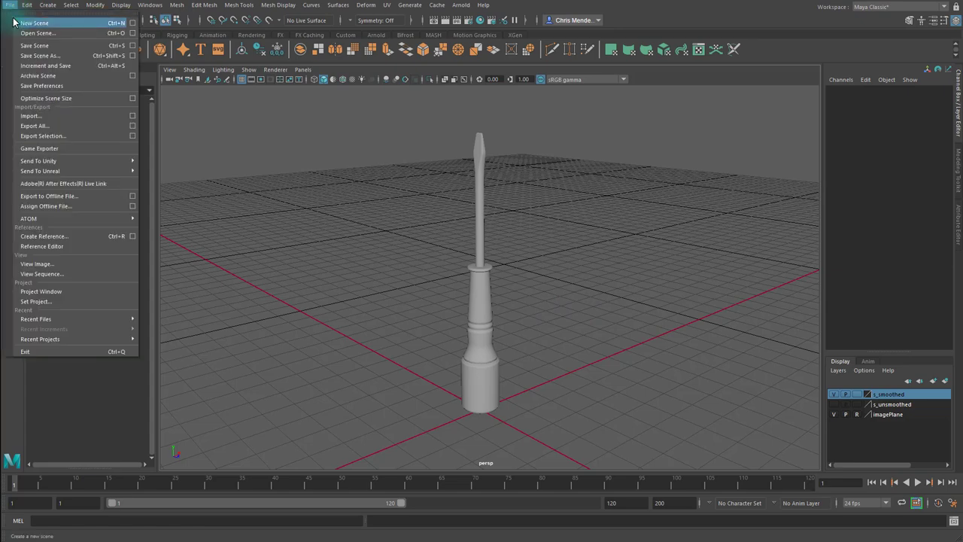
mouse_move(37, 47)
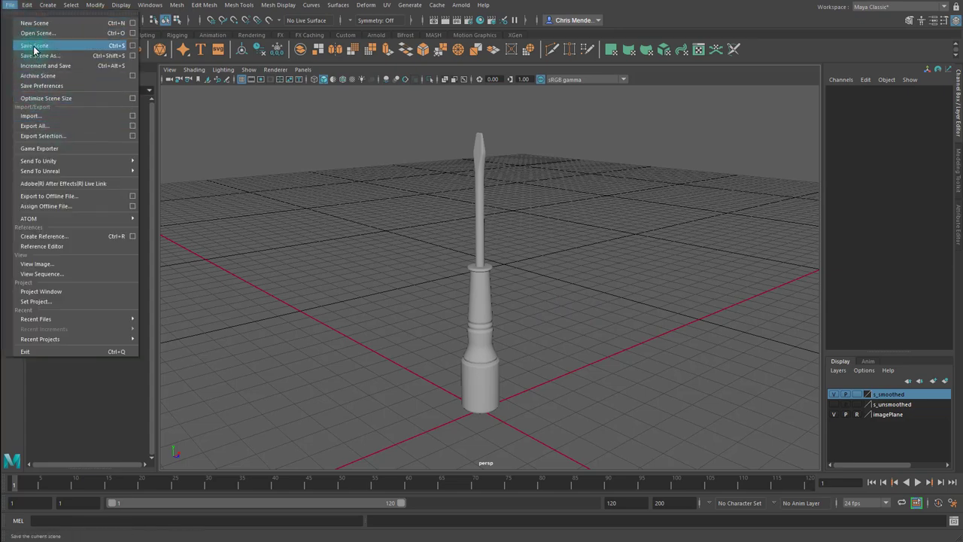
click(48, 56)
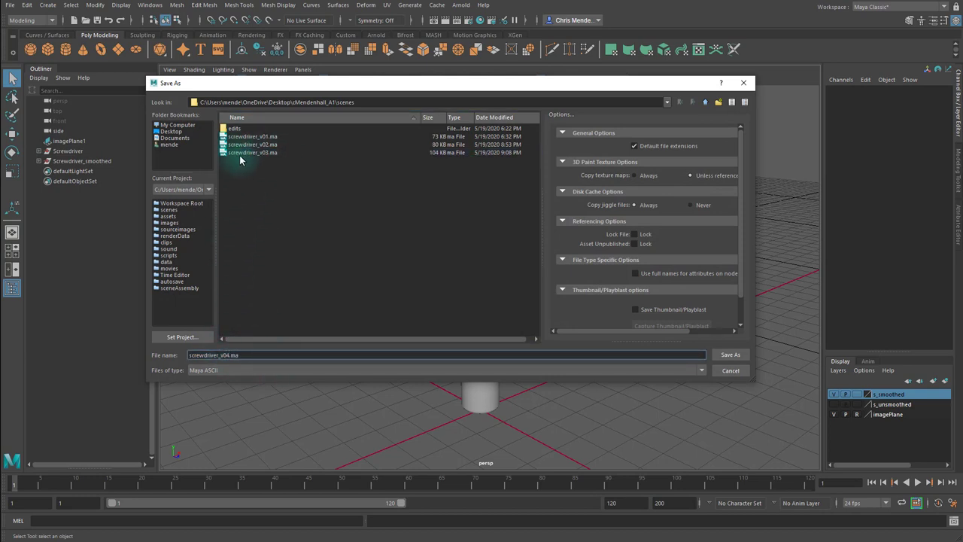
mouse_move(739, 359)
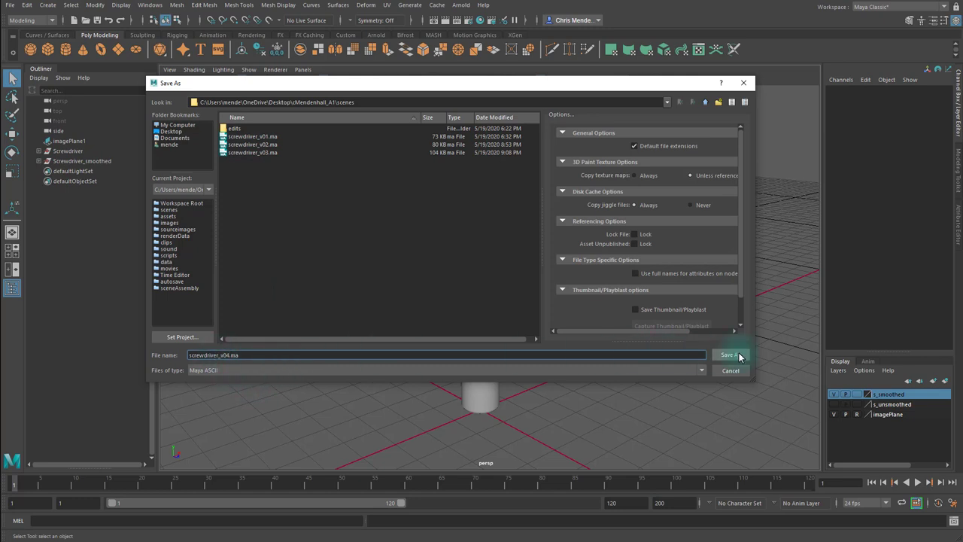
click(732, 355)
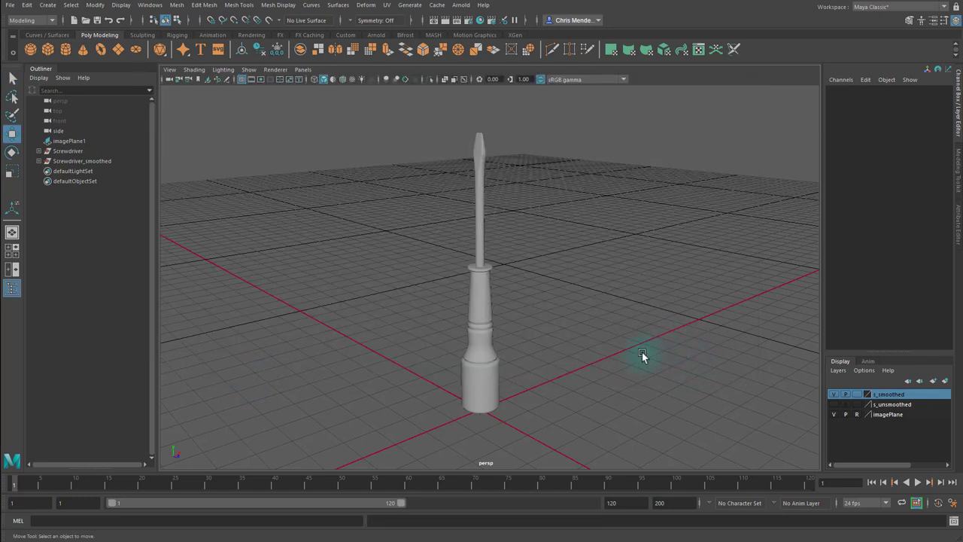